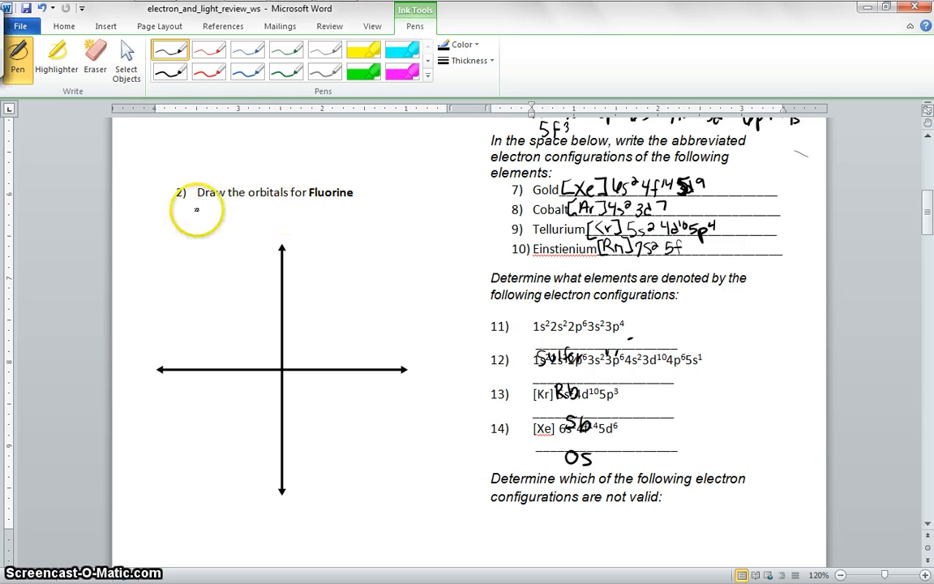
pyautogui.moveTo(205, 180)
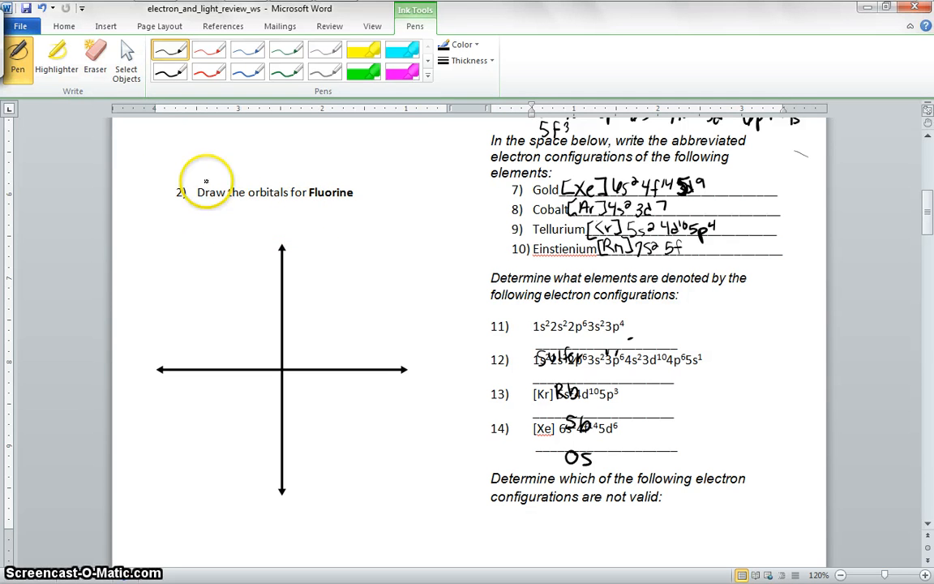
pyautogui.moveTo(161, 231)
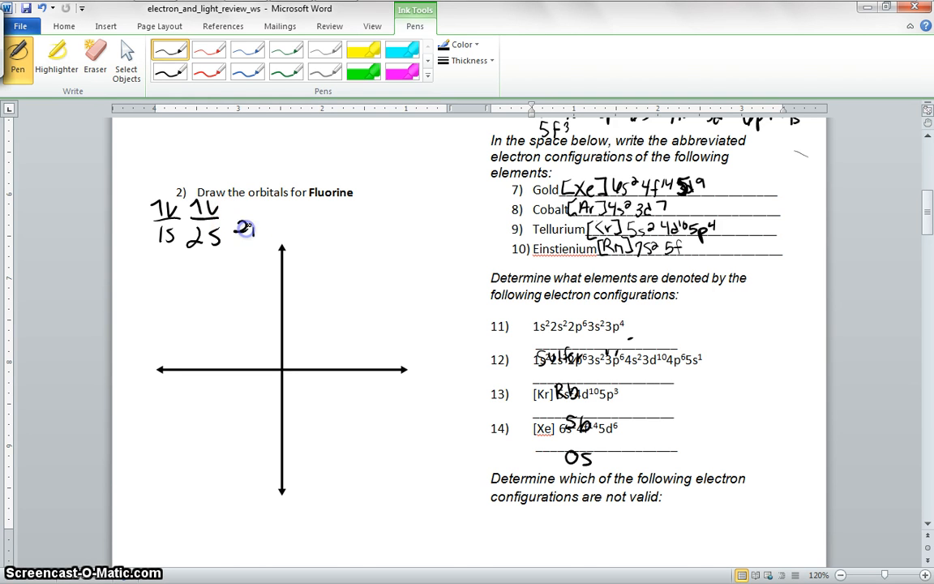
# - Ink the 2p orbital box labels and arrows for fluorine's diagram below question 2
pyautogui.moveTo(239, 227); pyautogui.dragTo(304, 227)
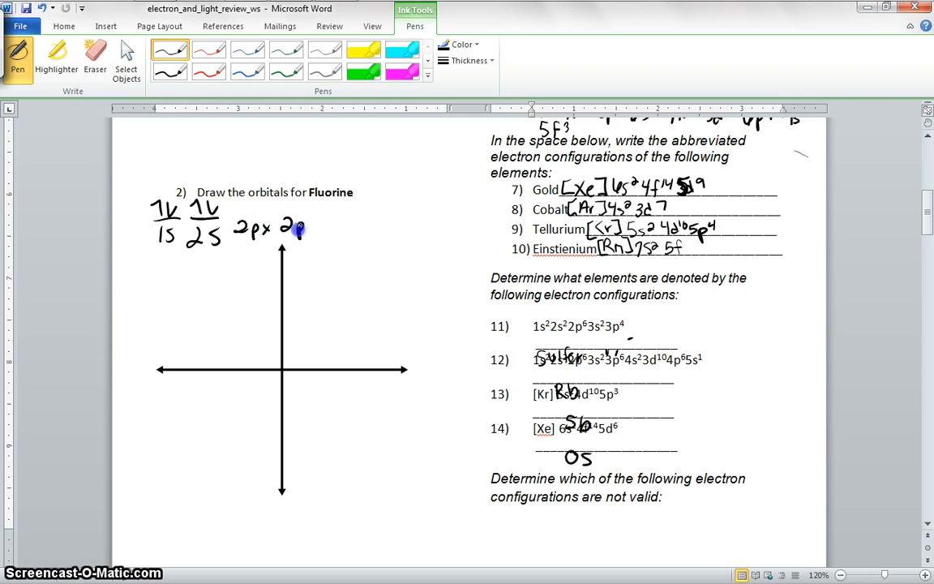
pyautogui.moveTo(287, 235); pyautogui.dragTo(349, 236)
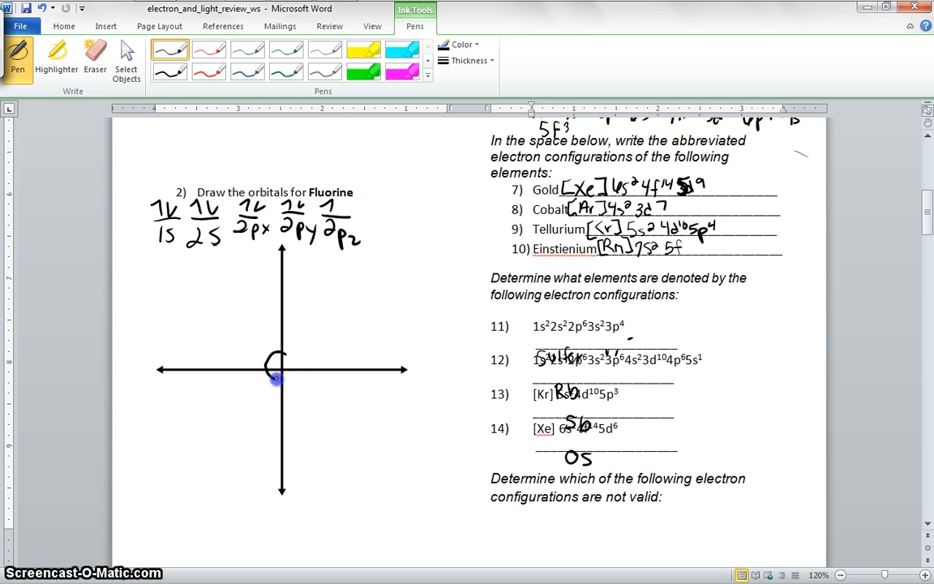
# - Draw a round s orbital and a dumbbell p lobe at the origin of the axes
pyautogui.moveTo(267, 361); pyautogui.dragTo(292, 377)
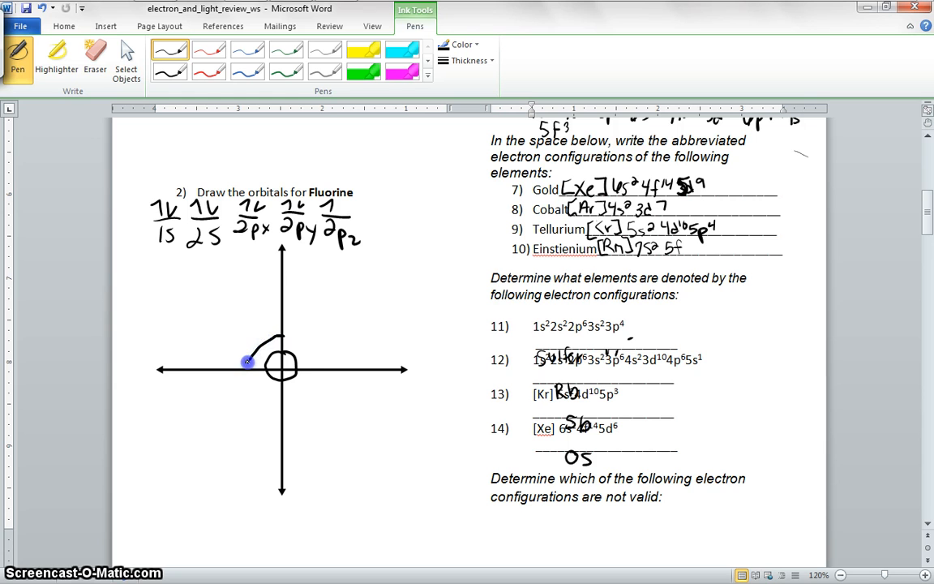
pyautogui.moveTo(249, 362); pyautogui.dragTo(281, 334)
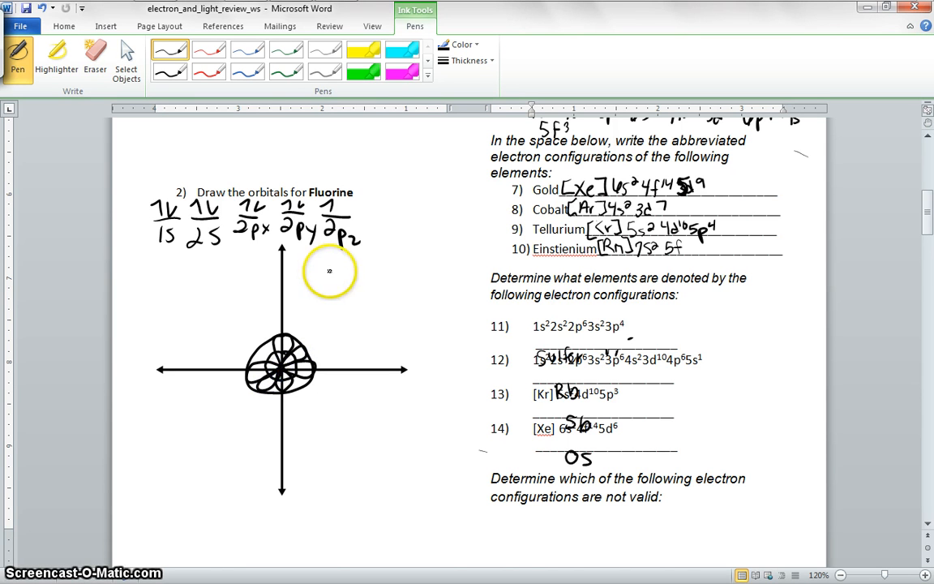
# - Write 'S - circle' and 'P - dumbell' notes to the right of the axes
pyautogui.moveTo(317, 278); pyautogui.dragTo(360, 279)
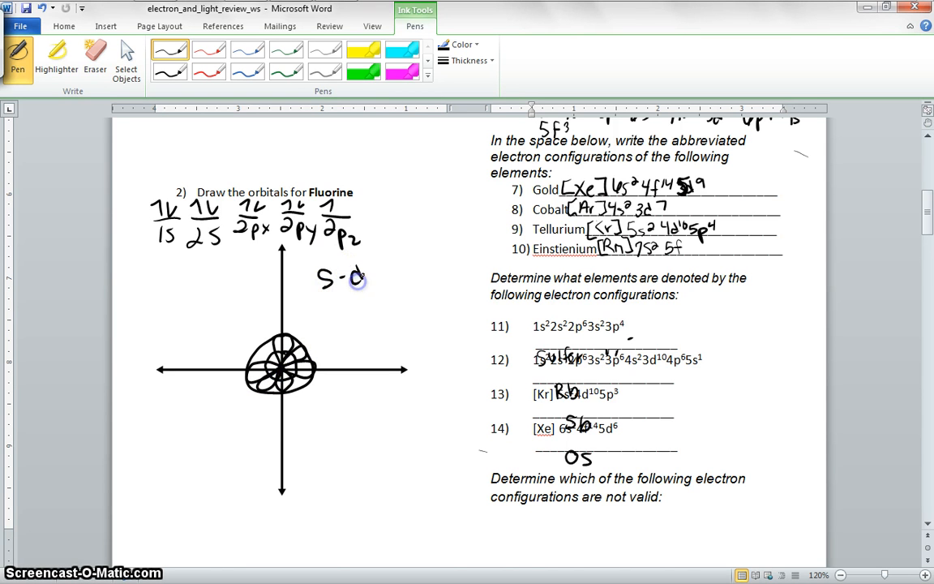
pyautogui.moveTo(365, 272); pyautogui.dragTo(409, 267)
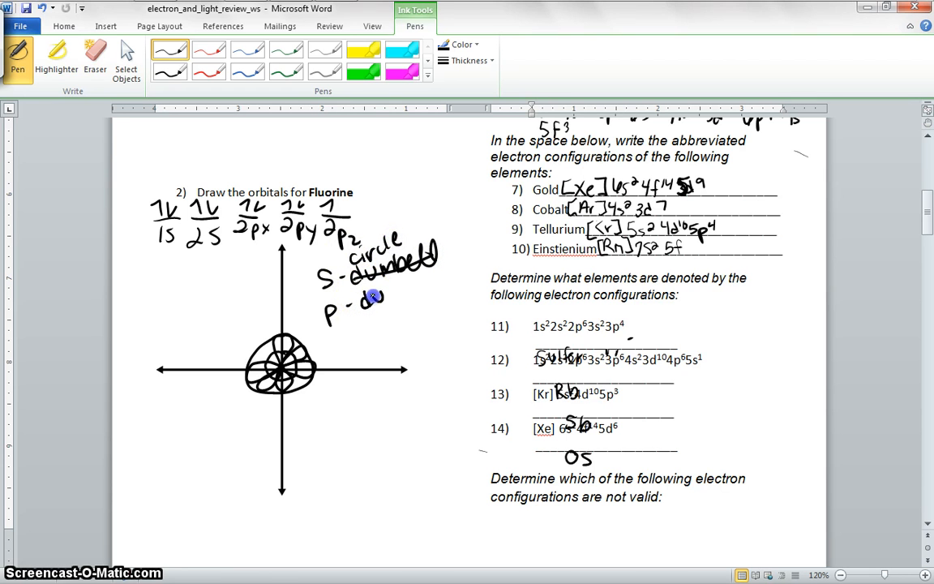
pyautogui.moveTo(373, 296); pyautogui.dragTo(426, 284)
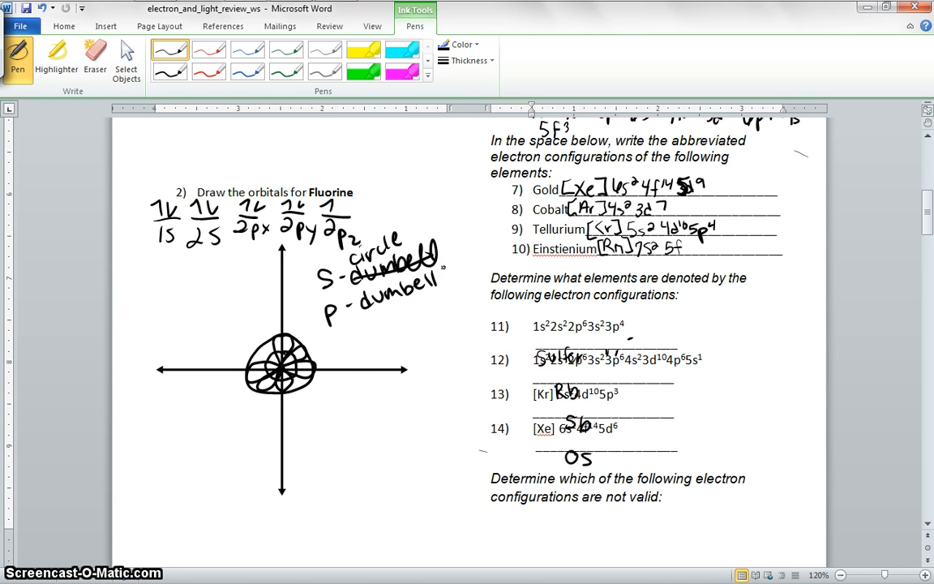
pyautogui.moveTo(332, 341); pyautogui.dragTo(361, 333)
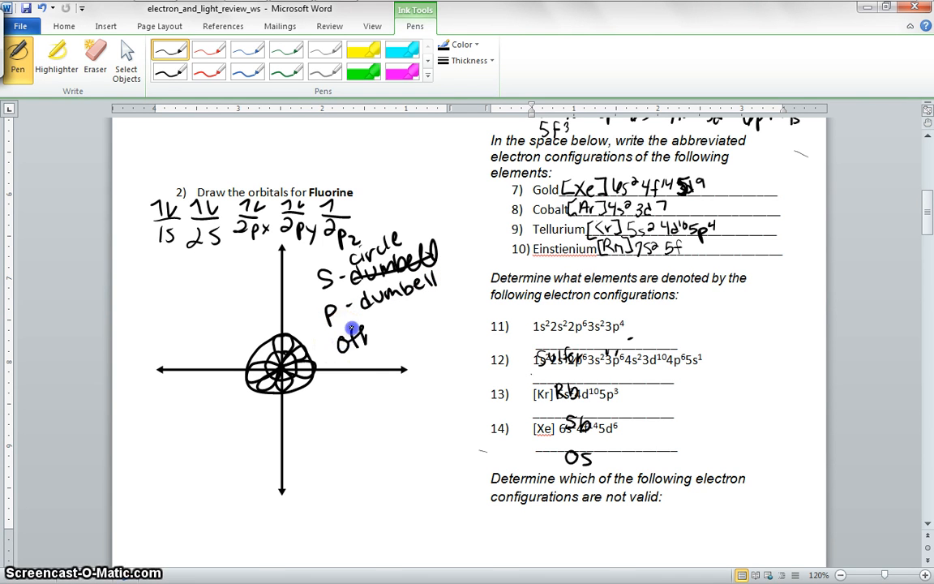
# - Add the note 'other shape website' beneath the shape notes
pyautogui.moveTo(348, 328); pyautogui.dragTo(397, 353)
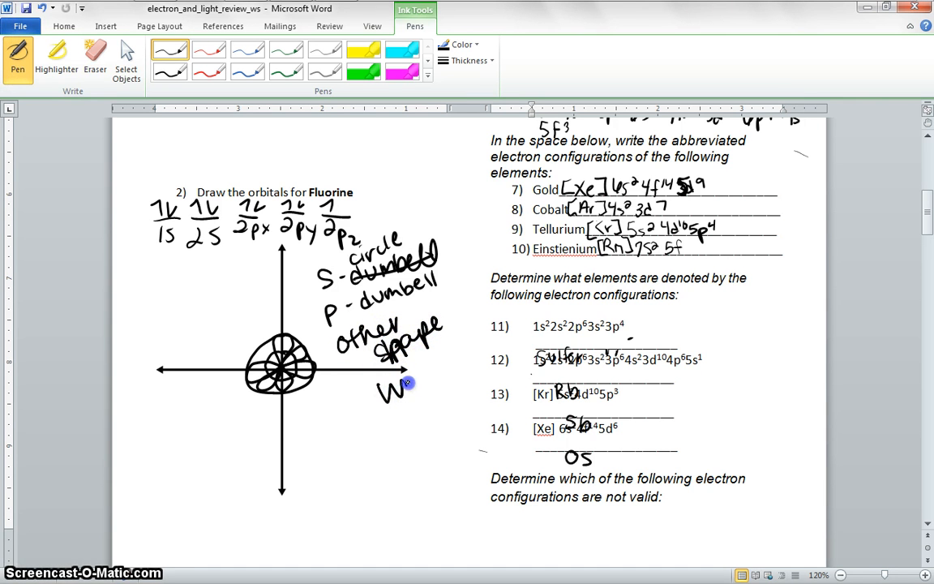
pyautogui.moveTo(406, 383); pyautogui.dragTo(455, 373)
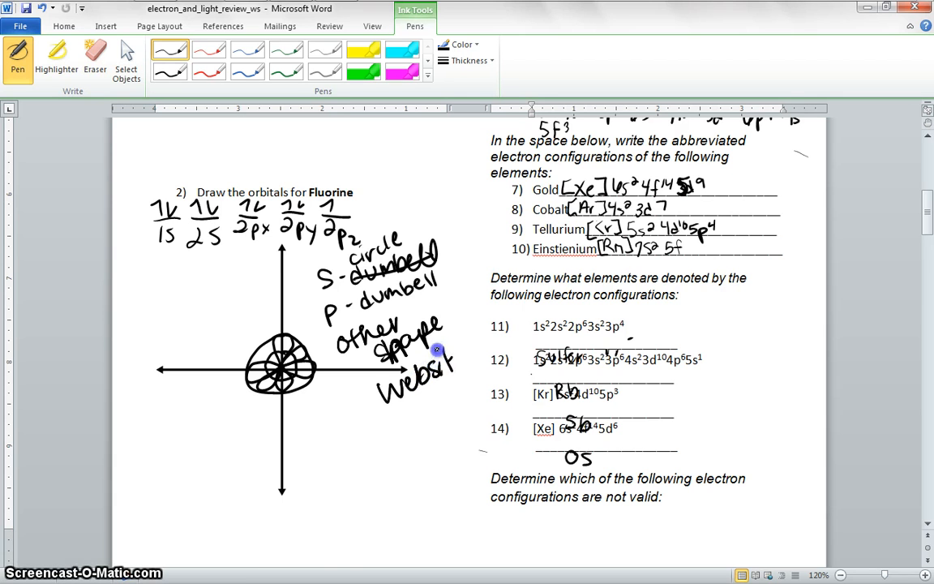
pyautogui.moveTo(451, 361); pyautogui.dragTo(398, 417)
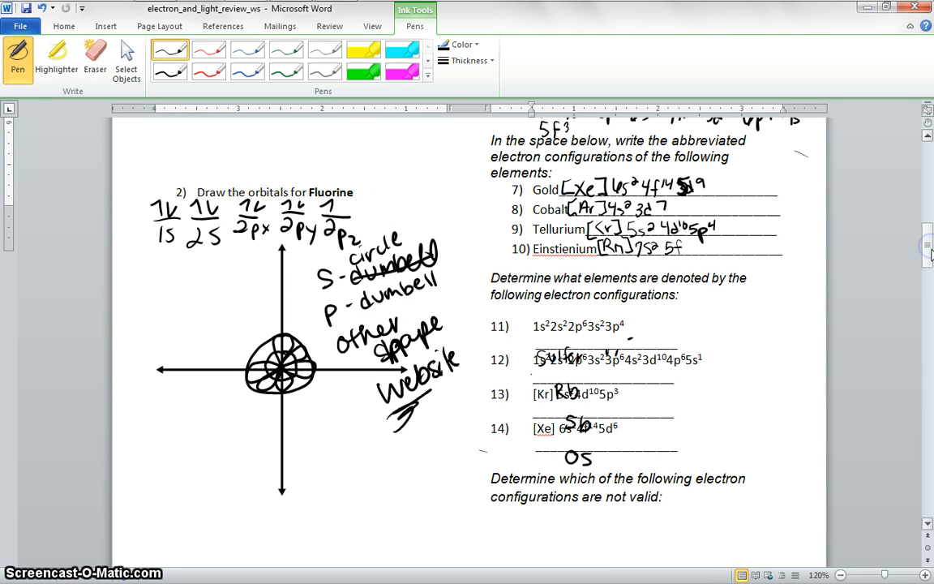
# - Mark configuration 15 'not valid' and write the corrected 3d subshell above it
pyautogui.scroll(-3)
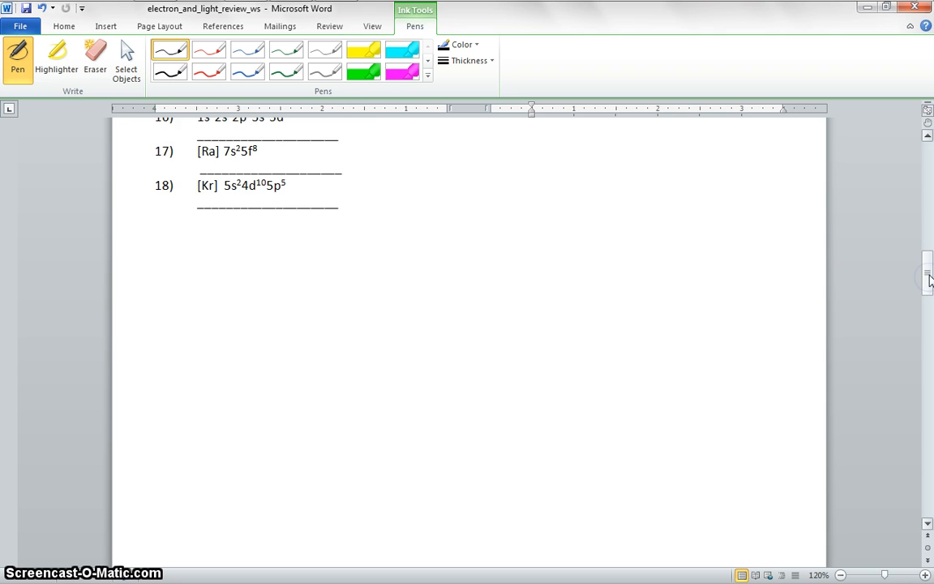
pyautogui.scroll(3)
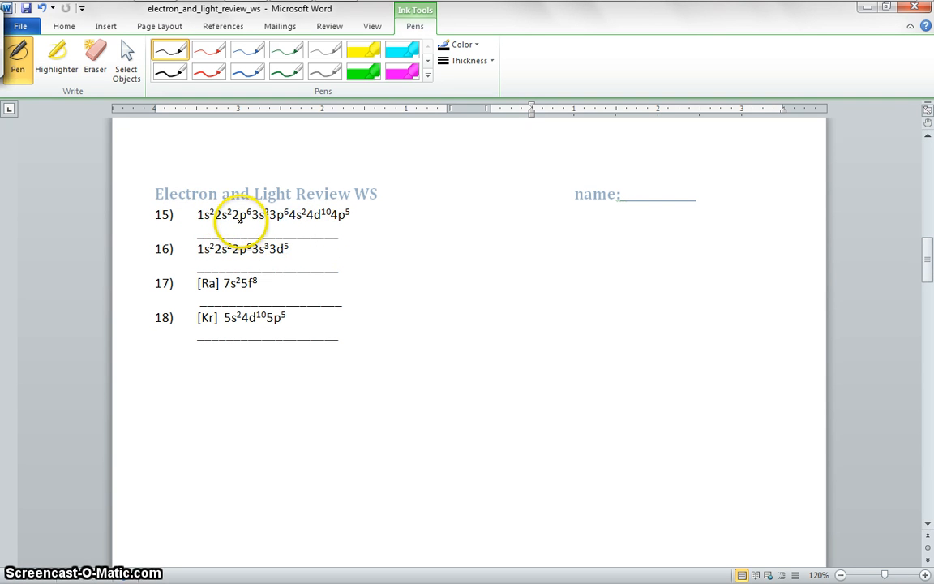
pyautogui.moveTo(282, 217)
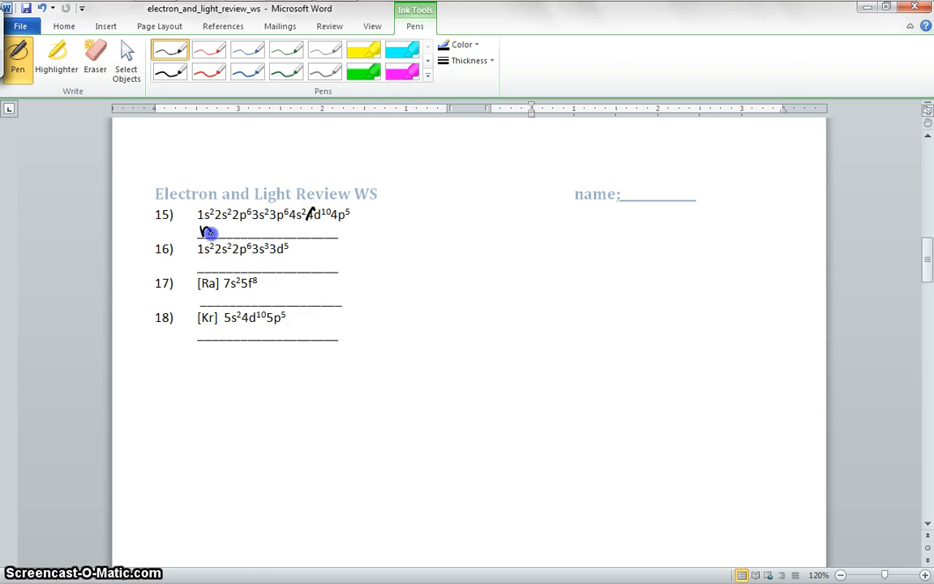
pyautogui.moveTo(202, 233); pyautogui.dragTo(231, 232)
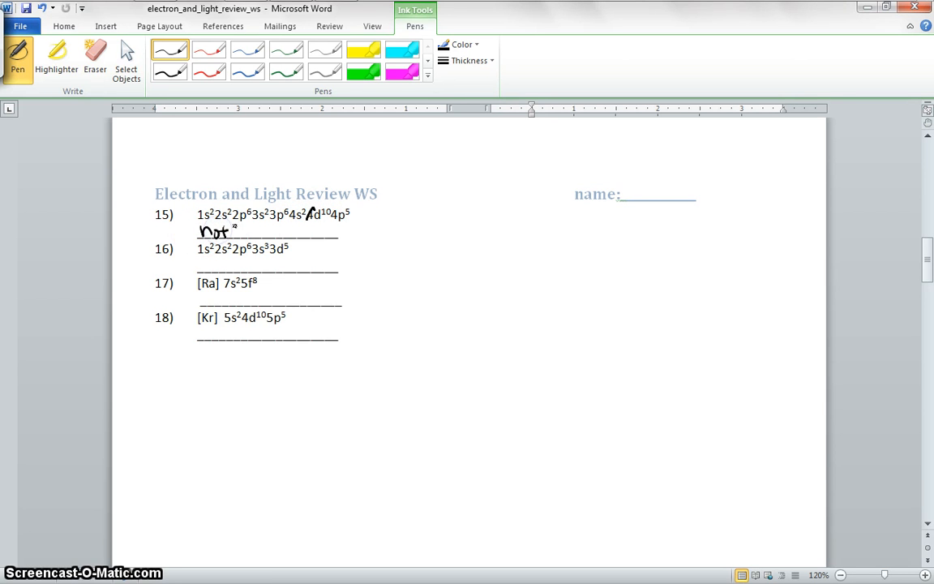
pyautogui.moveTo(233, 231); pyautogui.dragTo(272, 231)
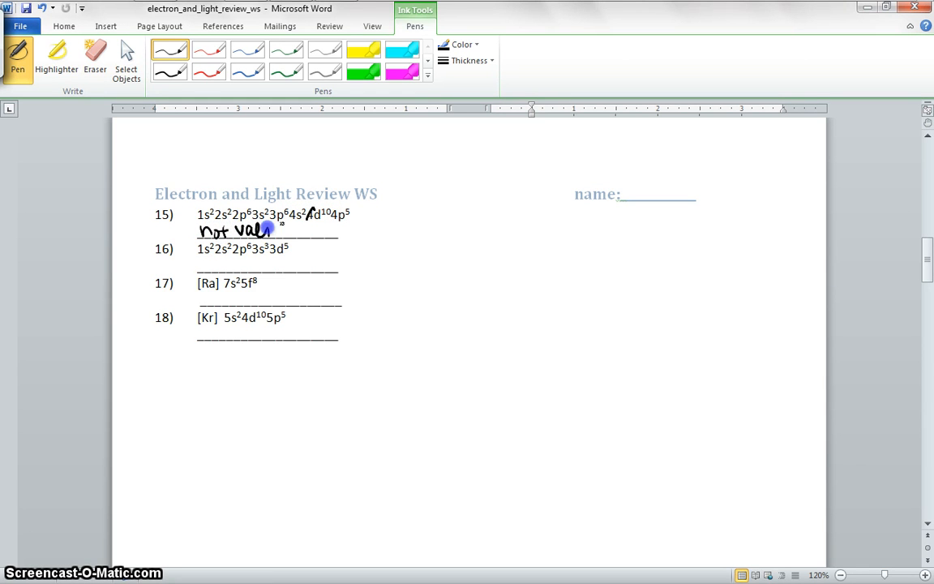
pyautogui.moveTo(268, 229); pyautogui.dragTo(309, 228)
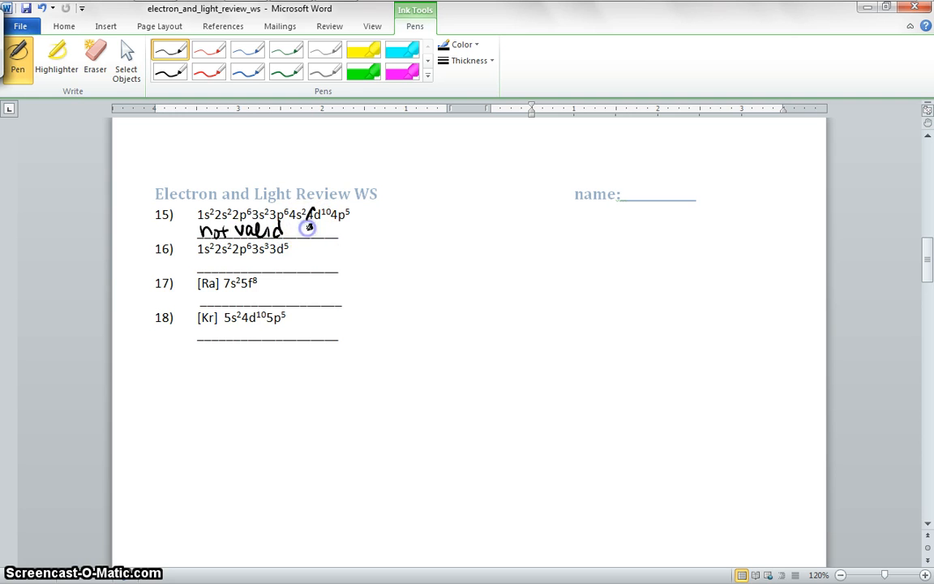
pyautogui.moveTo(308, 227); pyautogui.dragTo(335, 229)
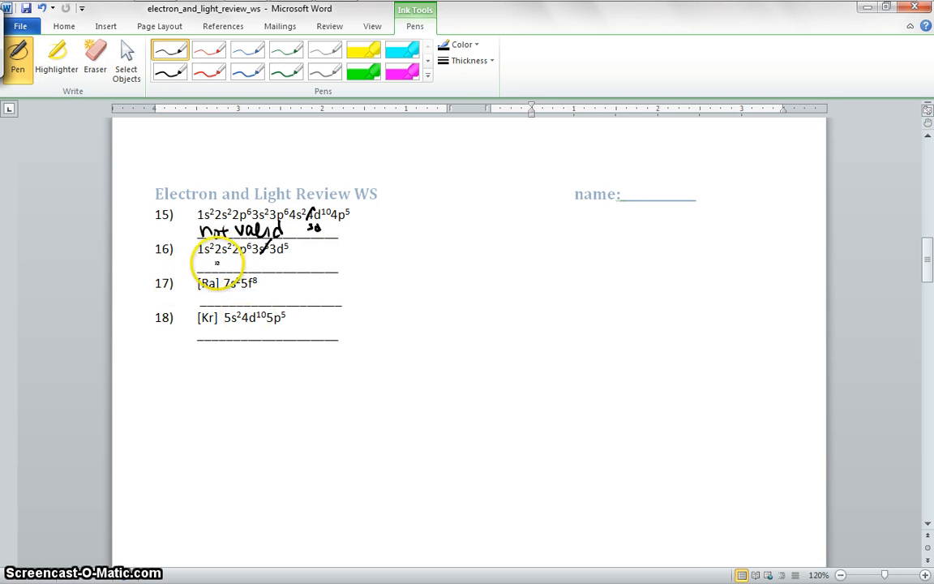
# - Mark configuration 16 'not valid' with a 3s2 correction, and 17 'NO'
pyautogui.moveTo(203, 264); pyautogui.dragTo(235, 266)
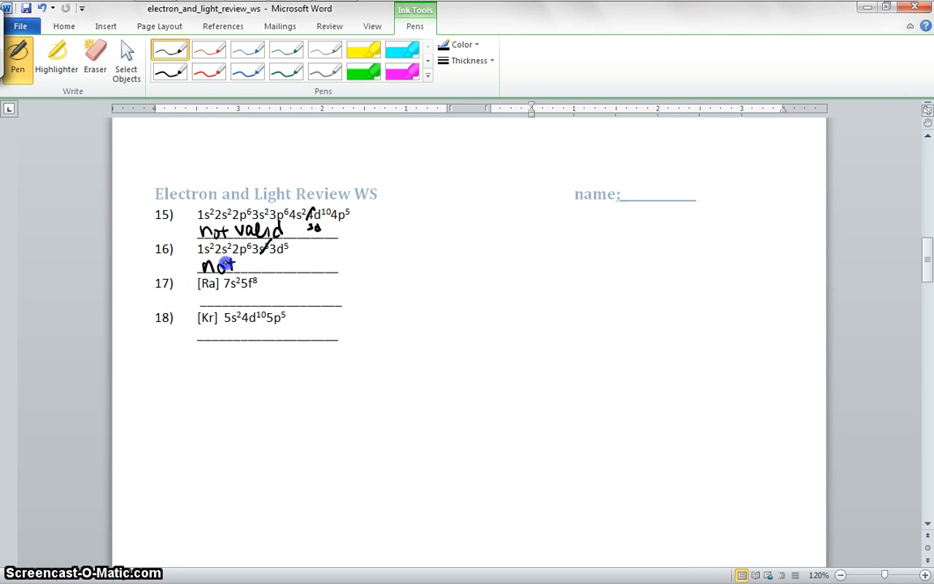
pyautogui.moveTo(214, 263); pyautogui.dragTo(280, 266)
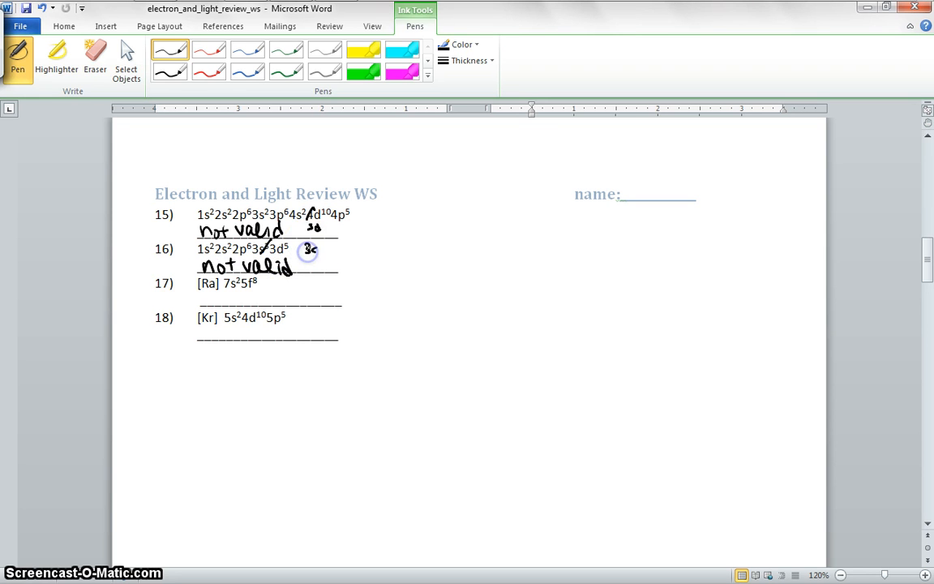
pyautogui.moveTo(304, 250); pyautogui.dragTo(336, 250)
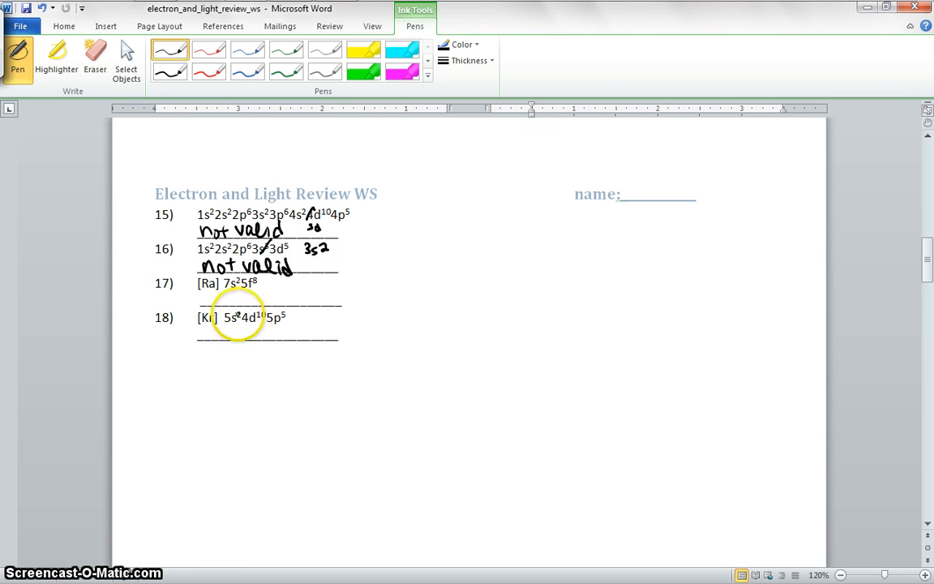
pyautogui.moveTo(219, 283)
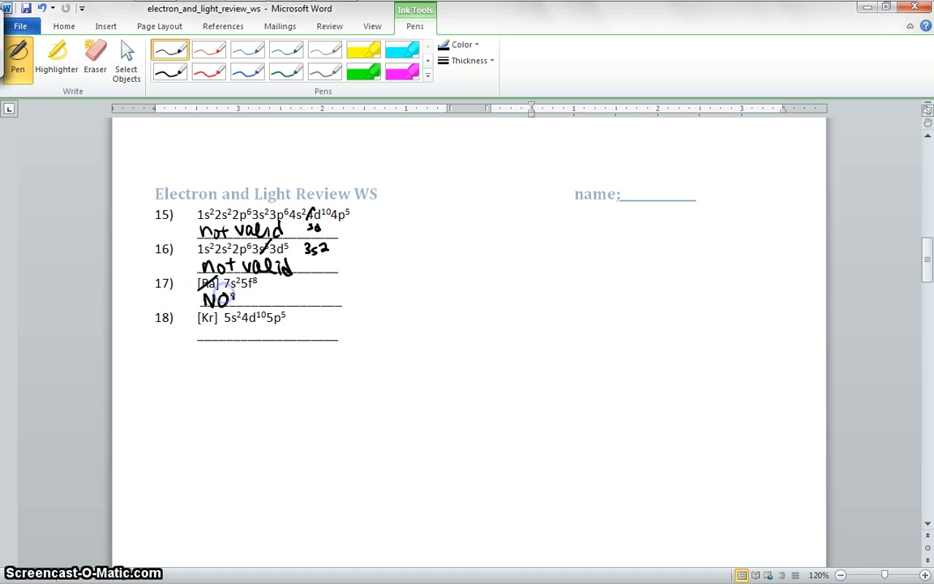
pyautogui.moveTo(203, 297); pyautogui.dragTo(280, 298)
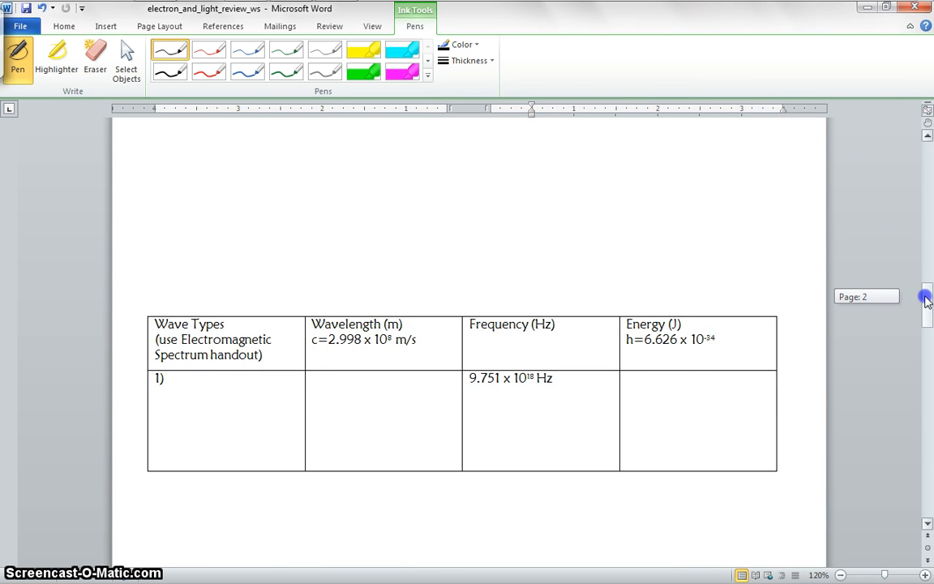
# - Scroll to the wave table and handwrite λ = c/f above it
pyautogui.scroll(-3)
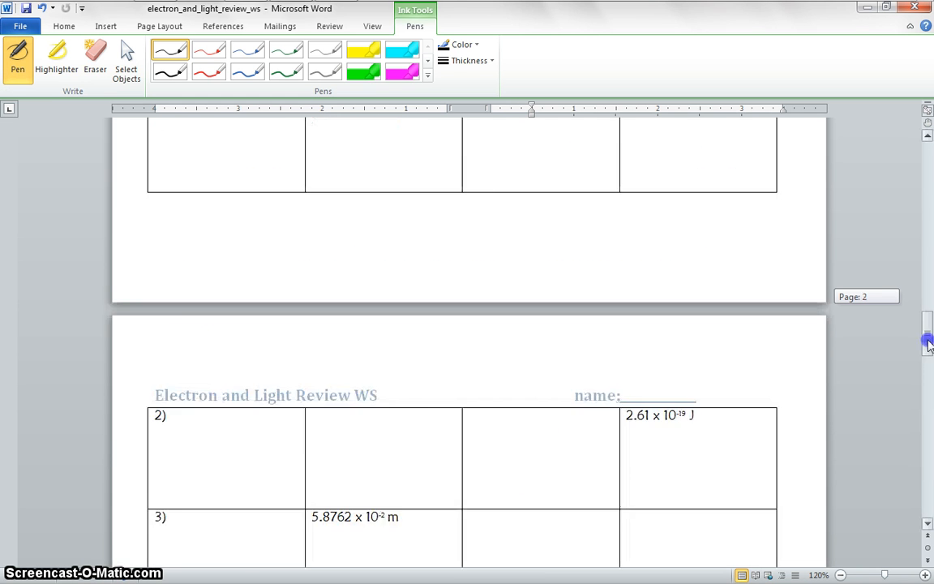
pyautogui.scroll(3)
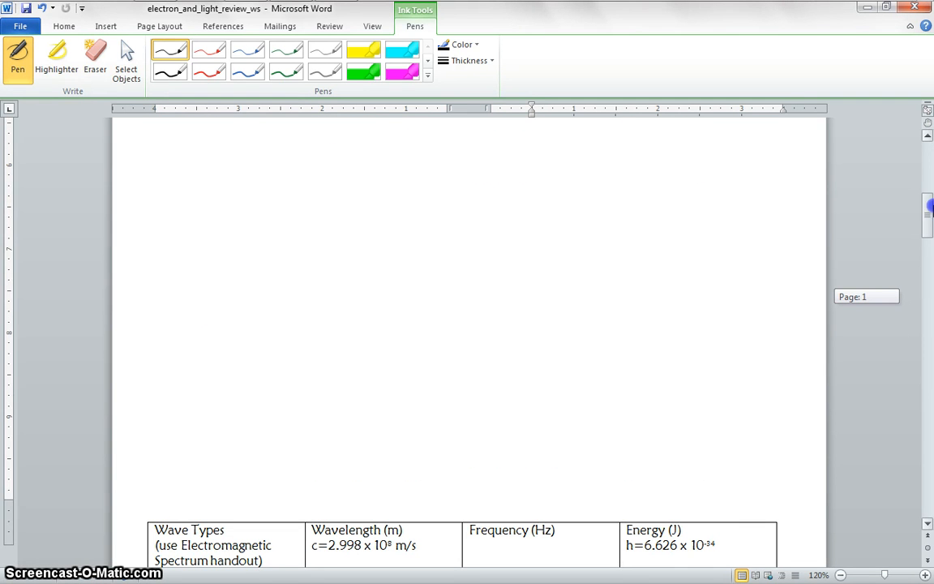
pyautogui.scroll(-3)
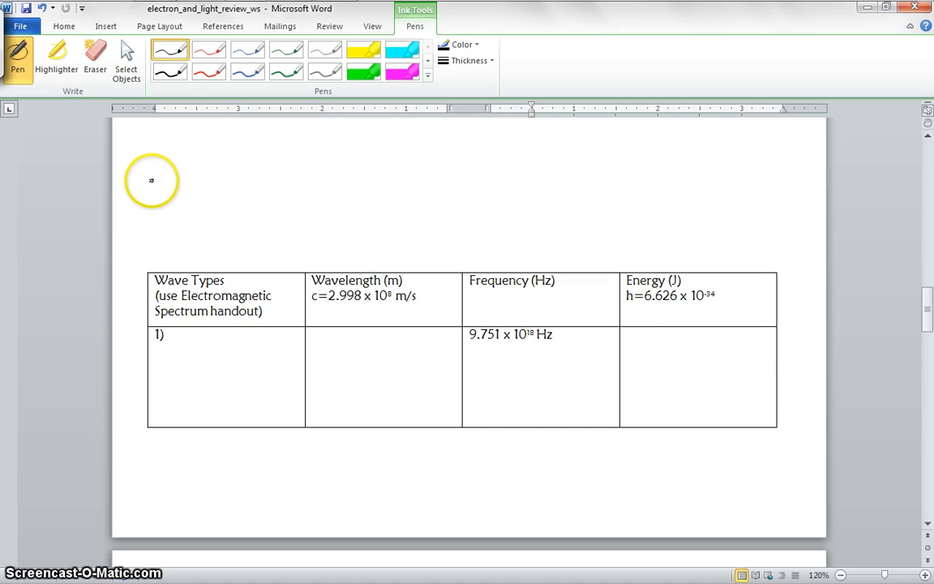
pyautogui.moveTo(166, 166); pyautogui.dragTo(162, 202)
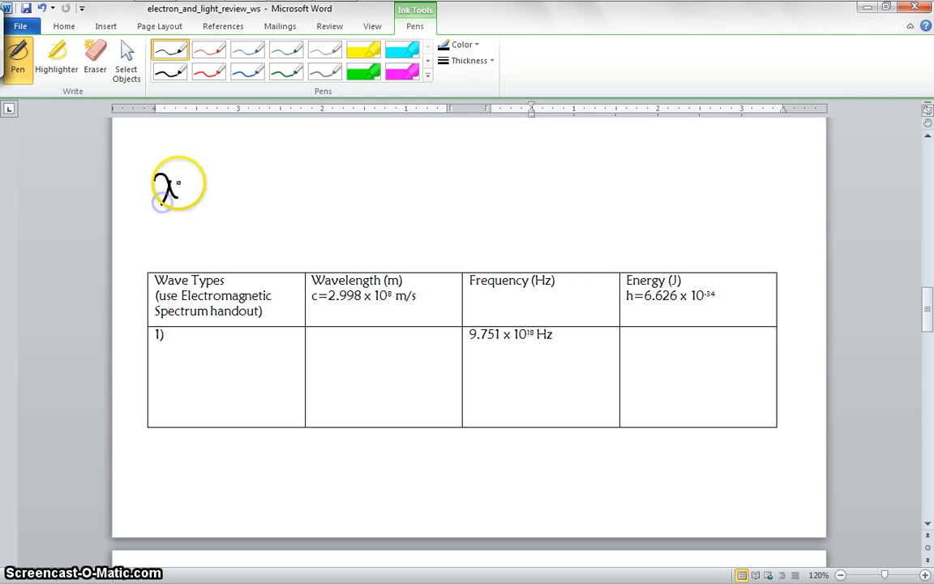
pyautogui.moveTo(182, 182); pyautogui.dragTo(209, 154)
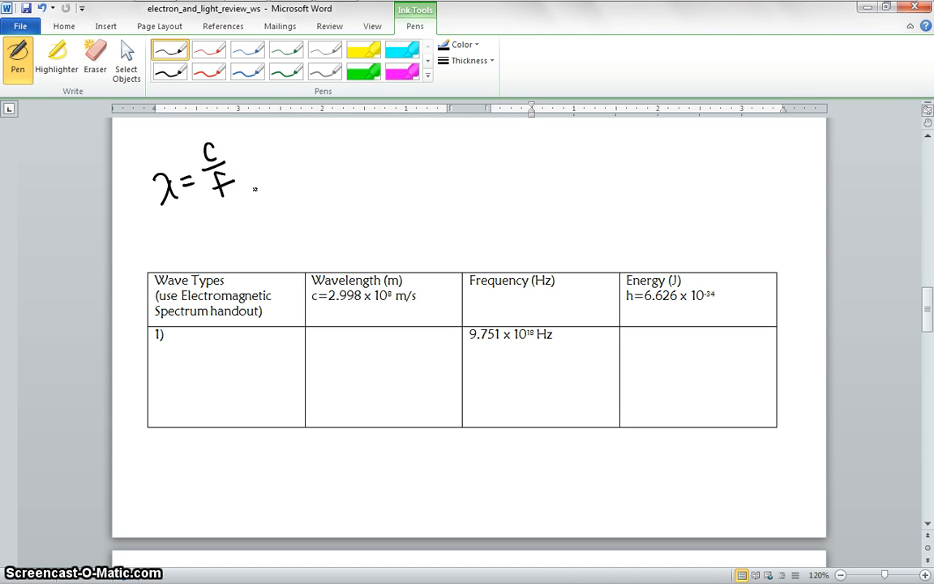
# - Handwrite E = hf to the right of λ = c/f
pyautogui.moveTo(341, 182); pyautogui.dragTo(328, 206)
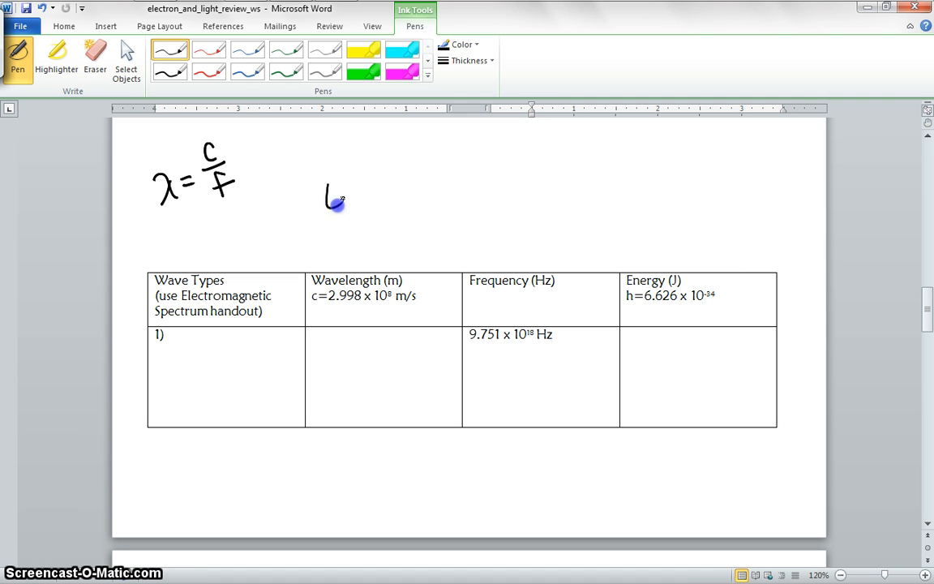
pyautogui.moveTo(325, 195); pyautogui.dragTo(382, 194)
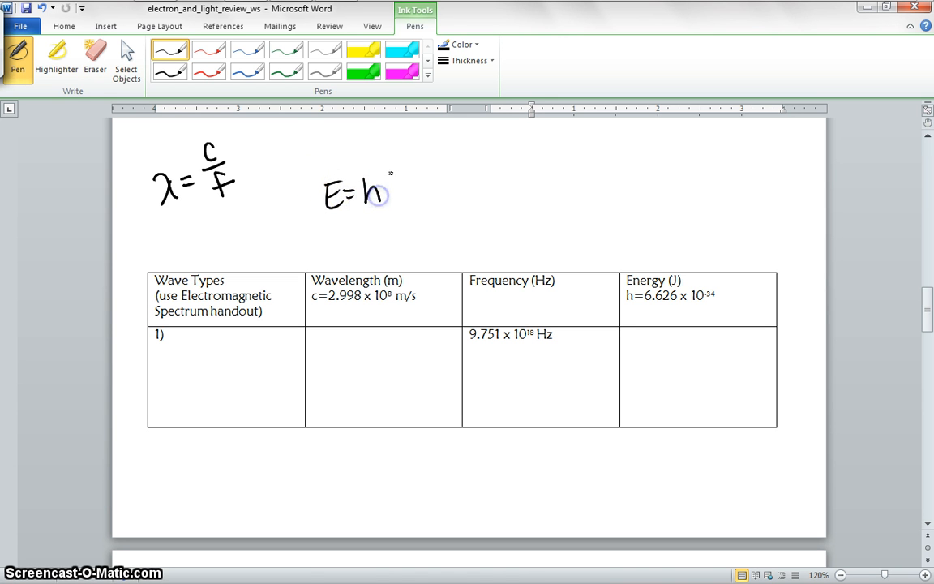
pyautogui.moveTo(381, 202); pyautogui.dragTo(389, 183)
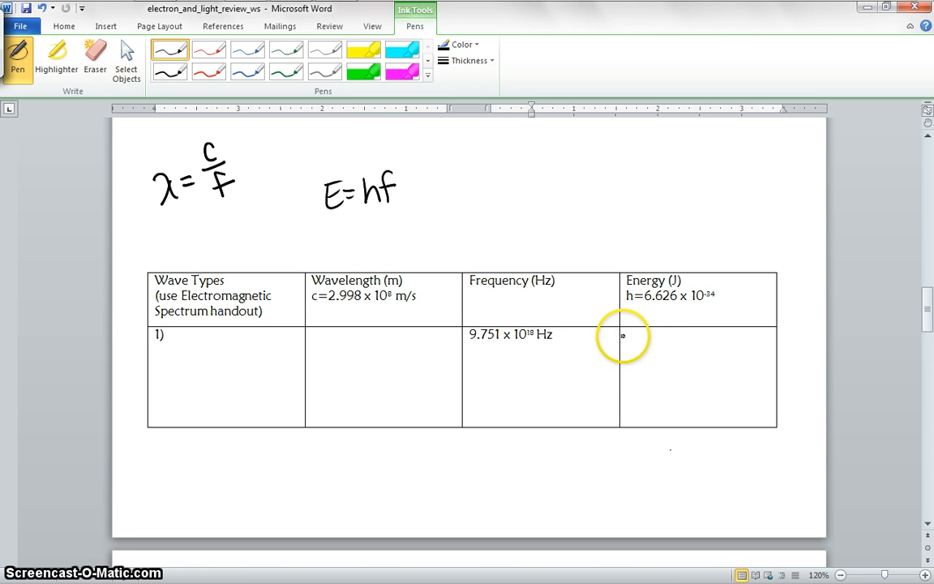
# - Write (6.626×10^-34)(9.751×10^18) in row 1's Energy cell
pyautogui.moveTo(626, 337); pyautogui.dragTo(643, 341)
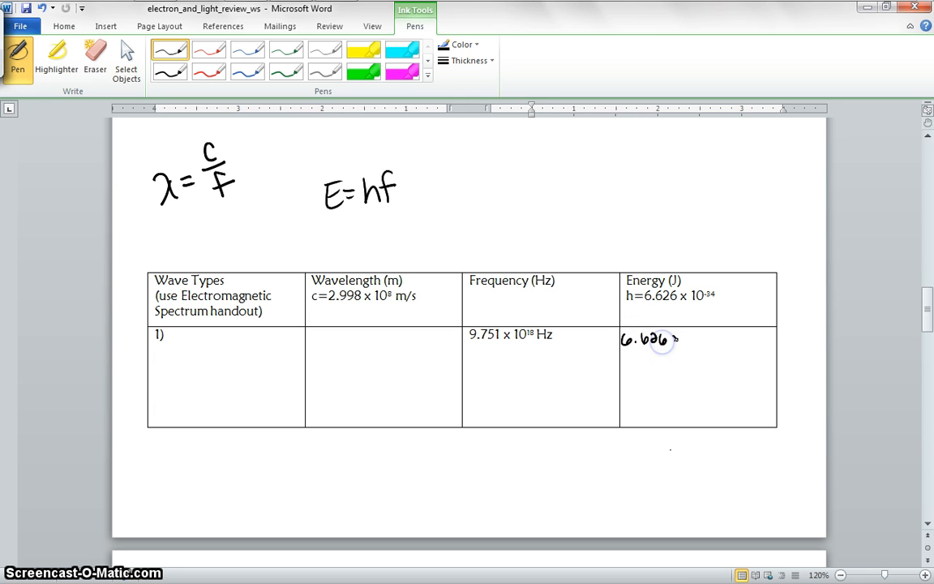
pyautogui.moveTo(673, 338); pyautogui.dragTo(693, 336)
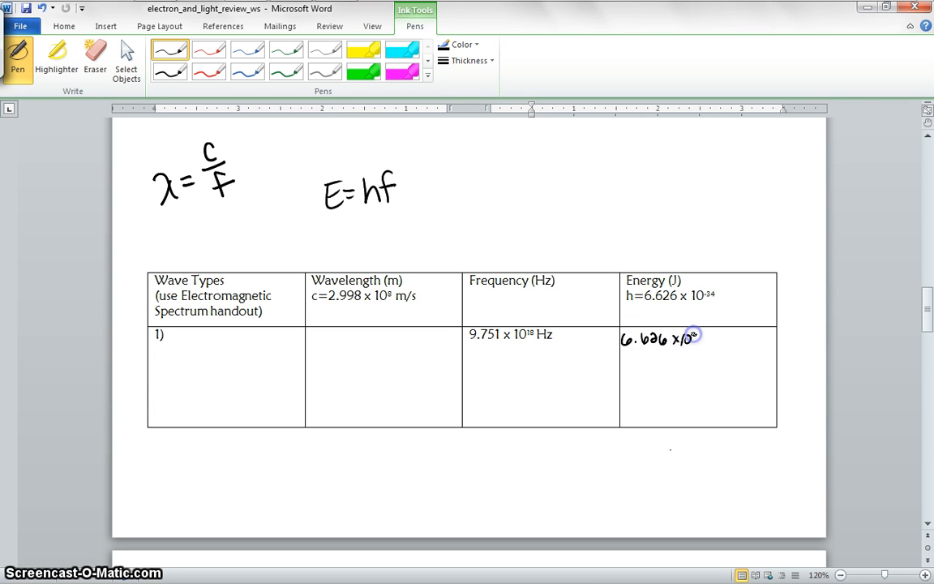
pyautogui.moveTo(693, 337); pyautogui.dragTo(713, 341)
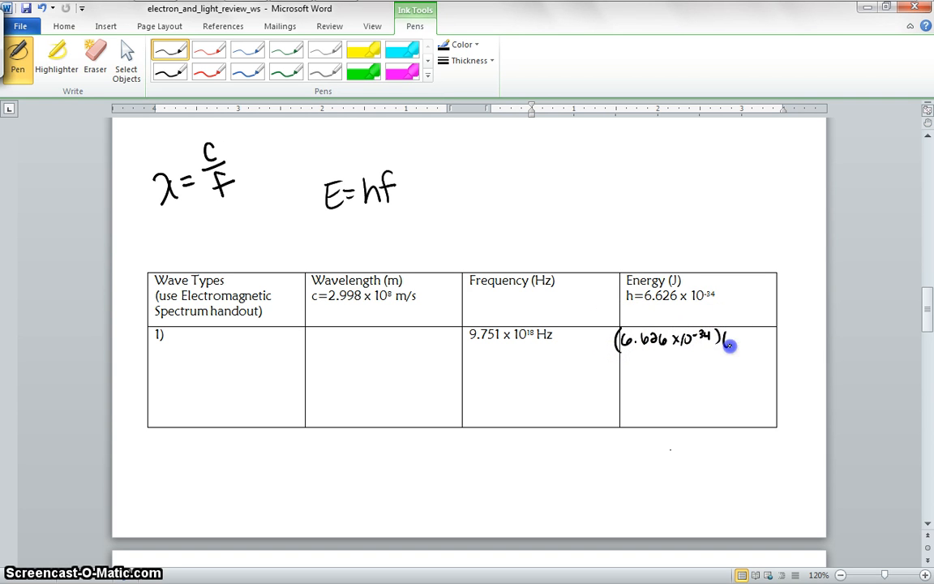
pyautogui.moveTo(726, 345); pyautogui.dragTo(738, 341)
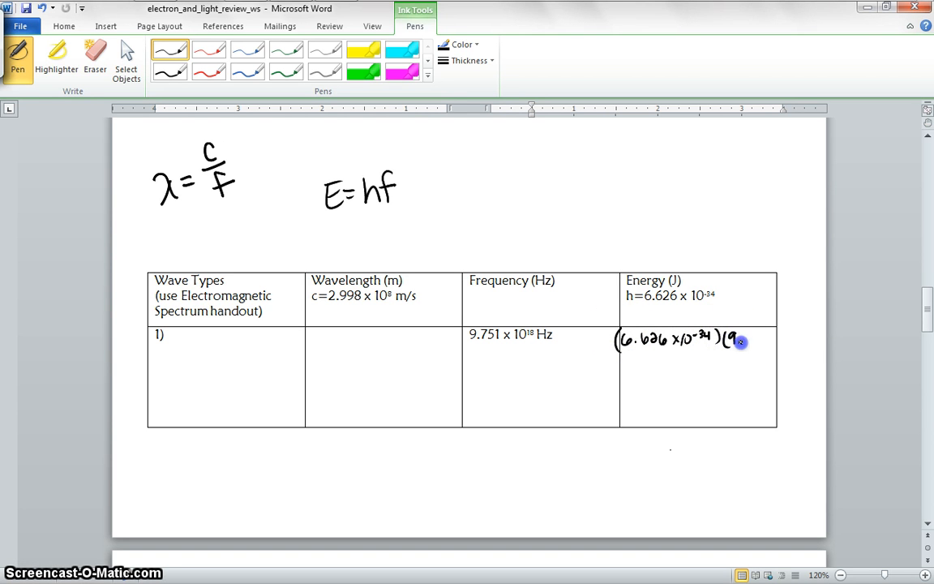
pyautogui.moveTo(734, 339); pyautogui.dragTo(758, 341)
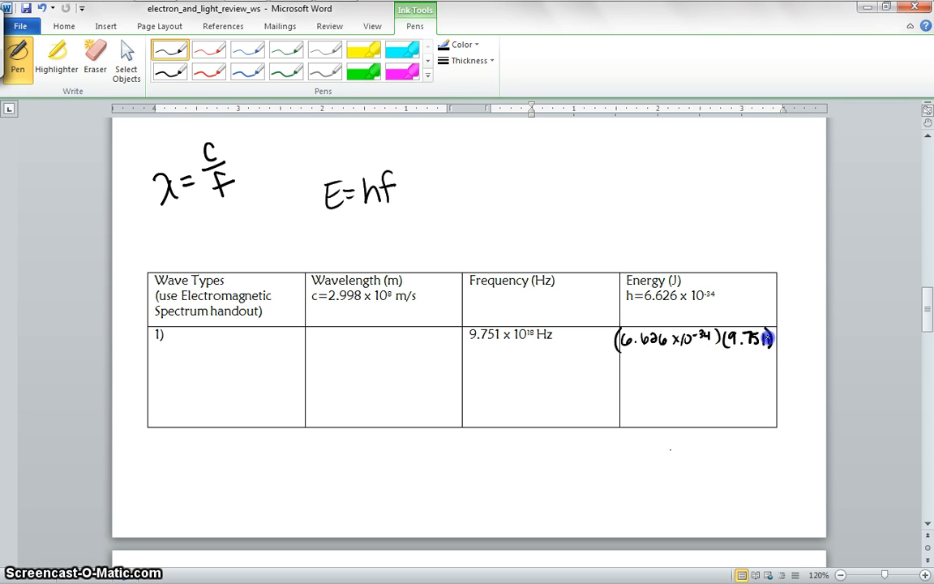
pyautogui.moveTo(771, 339); pyautogui.dragTo(782, 339)
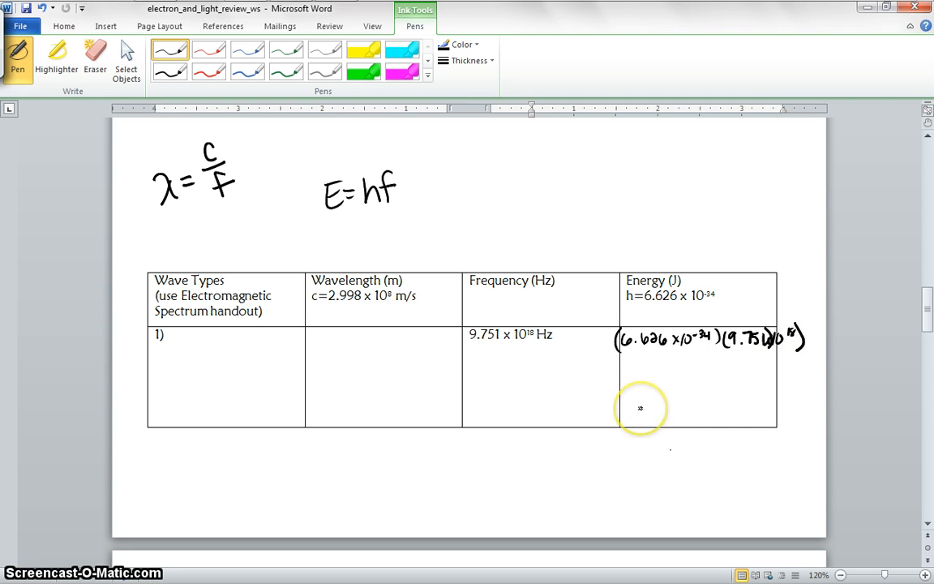
pyautogui.moveTo(627, 351)
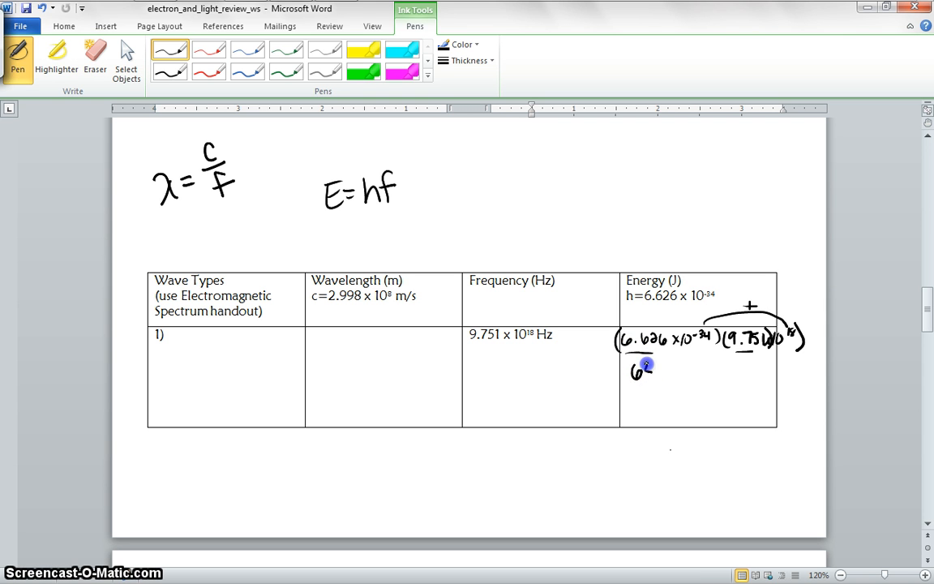
# - Work the product 64.610×10^-16 into 6.4610×10^-15, then write 6.461×10^-15 J
pyautogui.moveTo(631, 373); pyautogui.dragTo(677, 375)
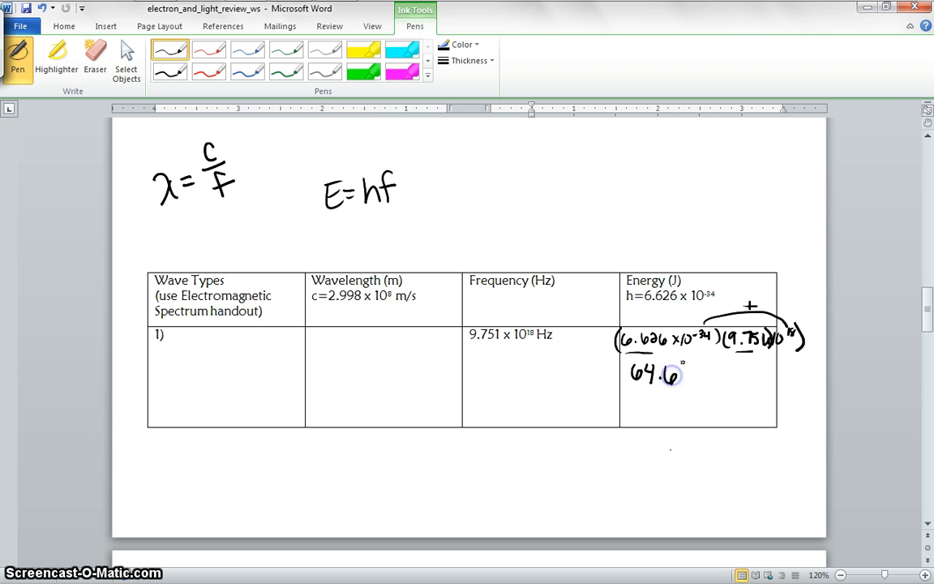
pyautogui.moveTo(669, 375); pyautogui.dragTo(714, 380)
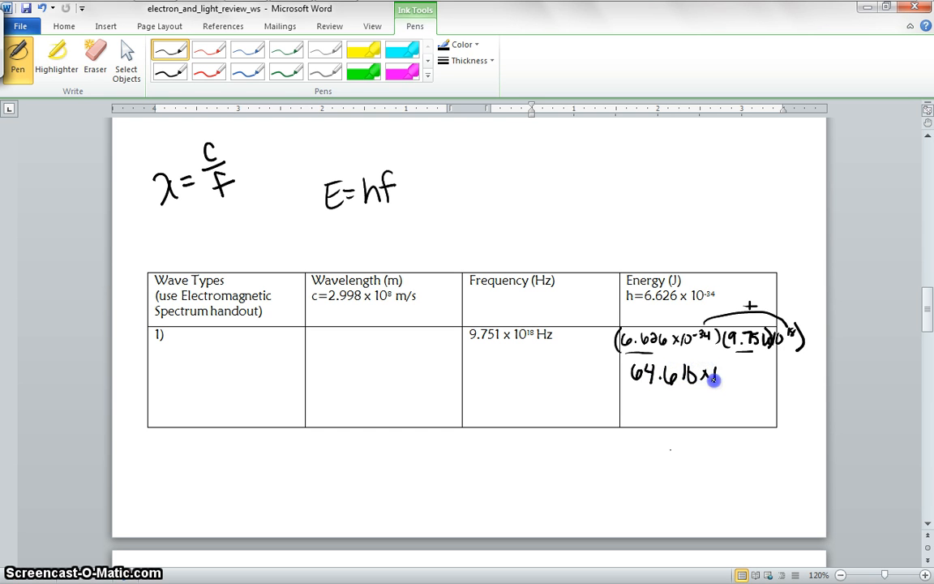
pyautogui.moveTo(714, 377); pyautogui.dragTo(728, 375)
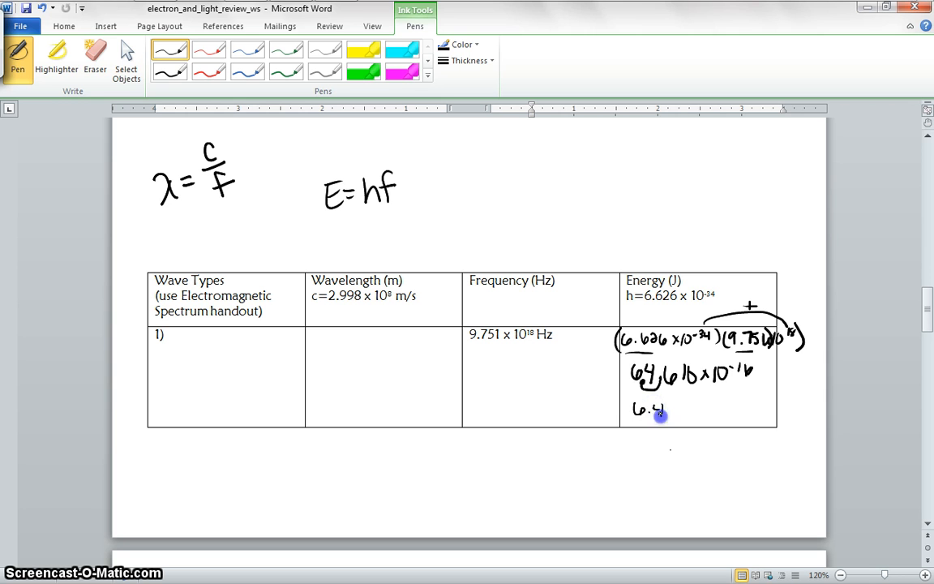
pyautogui.moveTo(663, 409); pyautogui.dragTo(699, 408)
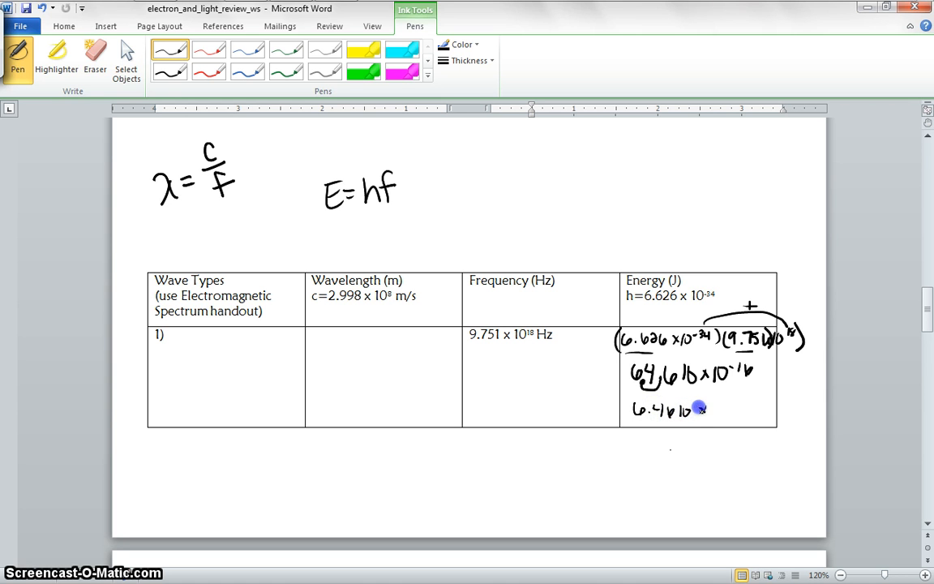
pyautogui.moveTo(697, 409); pyautogui.dragTo(726, 410)
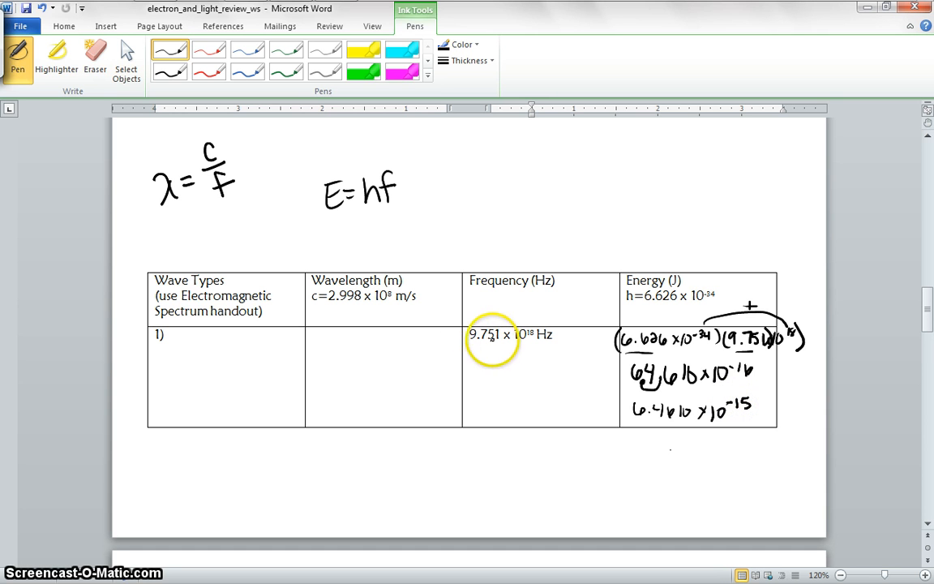
pyautogui.moveTo(688, 414)
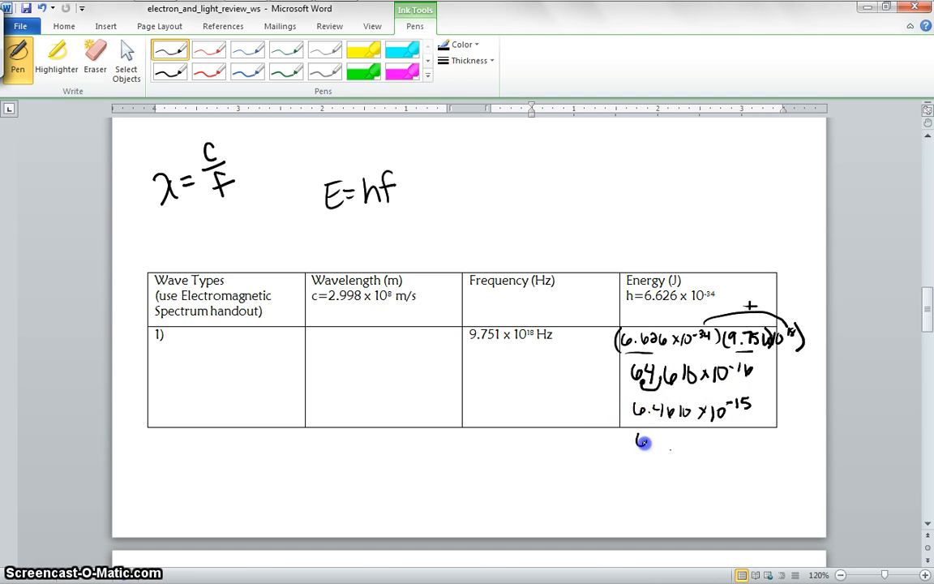
pyautogui.moveTo(641, 442); pyautogui.dragTo(665, 445)
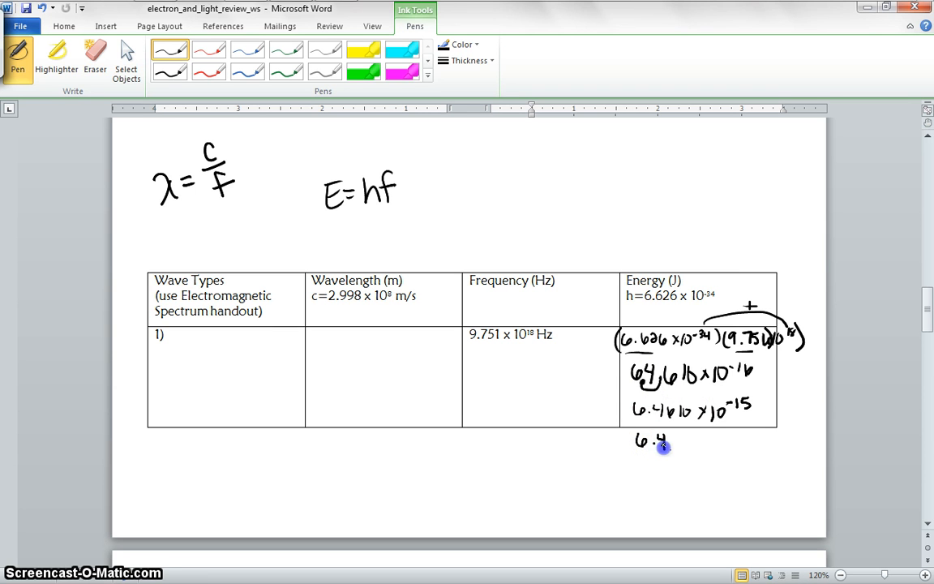
pyautogui.moveTo(672, 442); pyautogui.dragTo(696, 442)
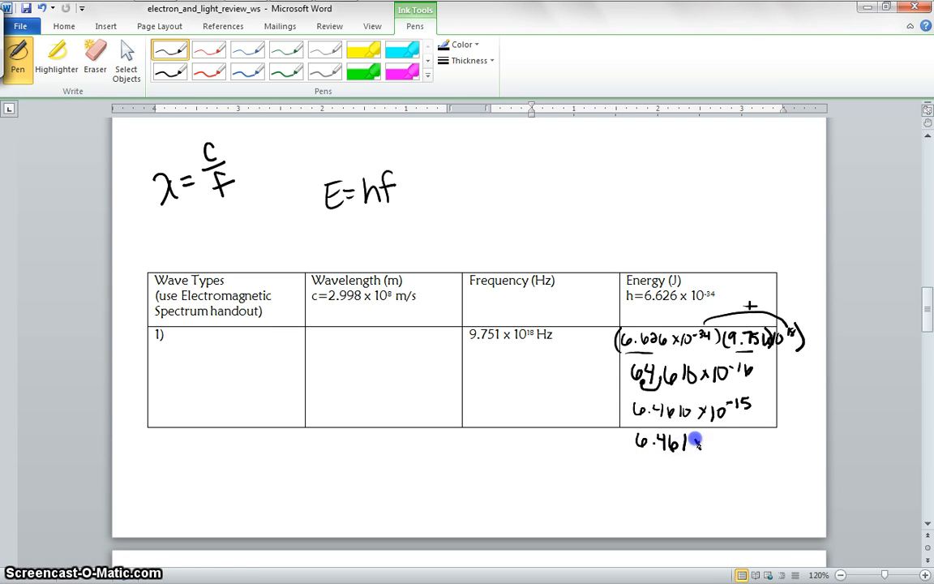
pyautogui.moveTo(693, 442); pyautogui.dragTo(738, 438)
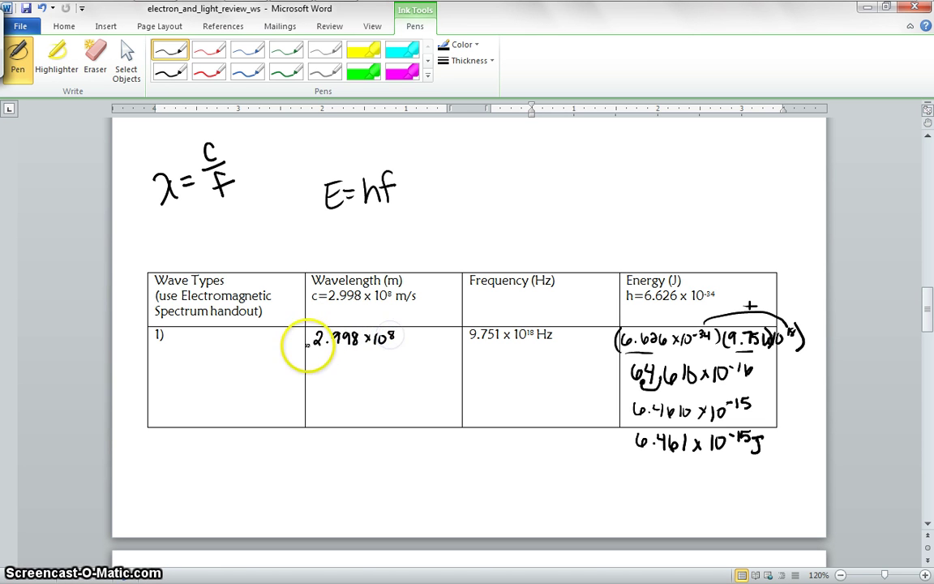
pyautogui.moveTo(304, 374)
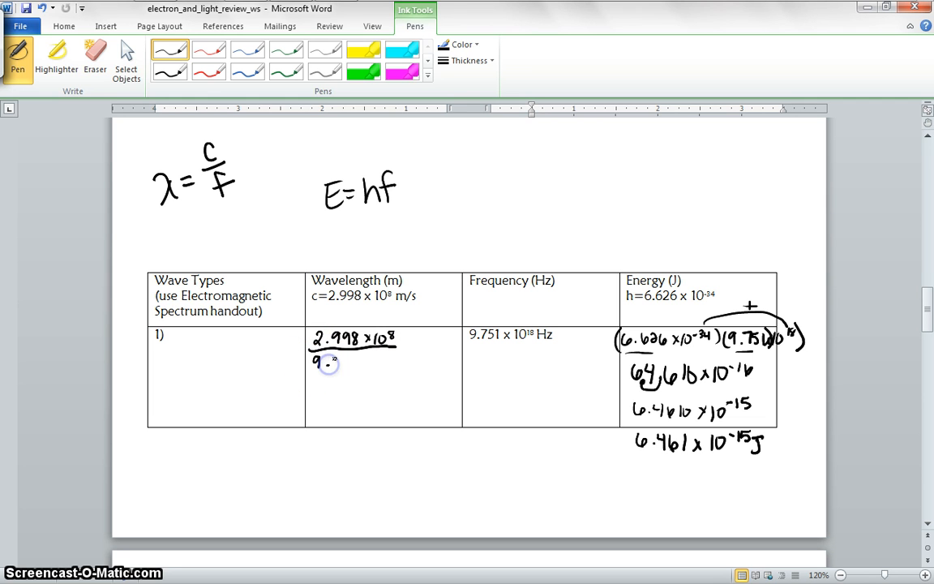
# - Write the 9.751×10^18 denominator under 2.998×10^8 in row 1's Wavelength cell
pyautogui.moveTo(317, 361); pyautogui.dragTo(361, 364)
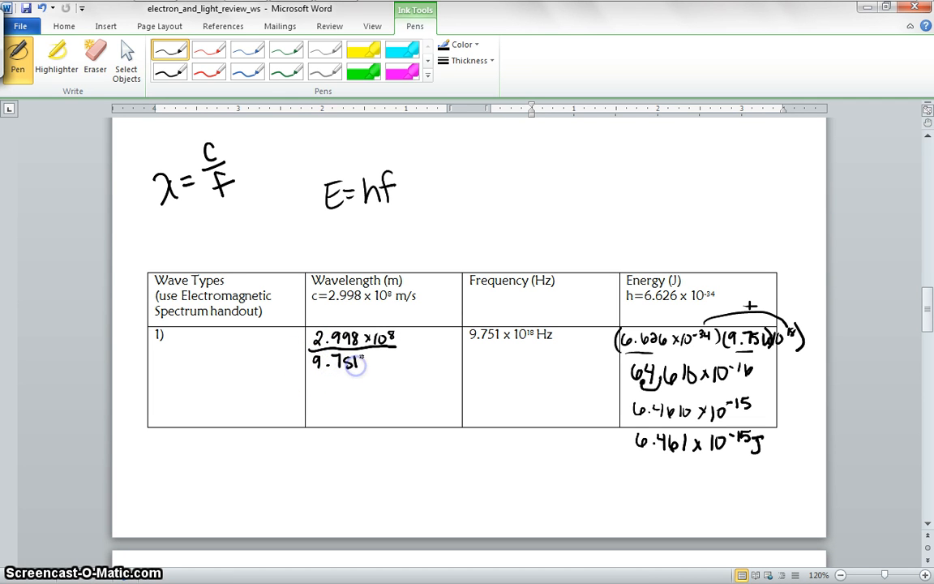
pyautogui.moveTo(369, 361); pyautogui.dragTo(393, 360)
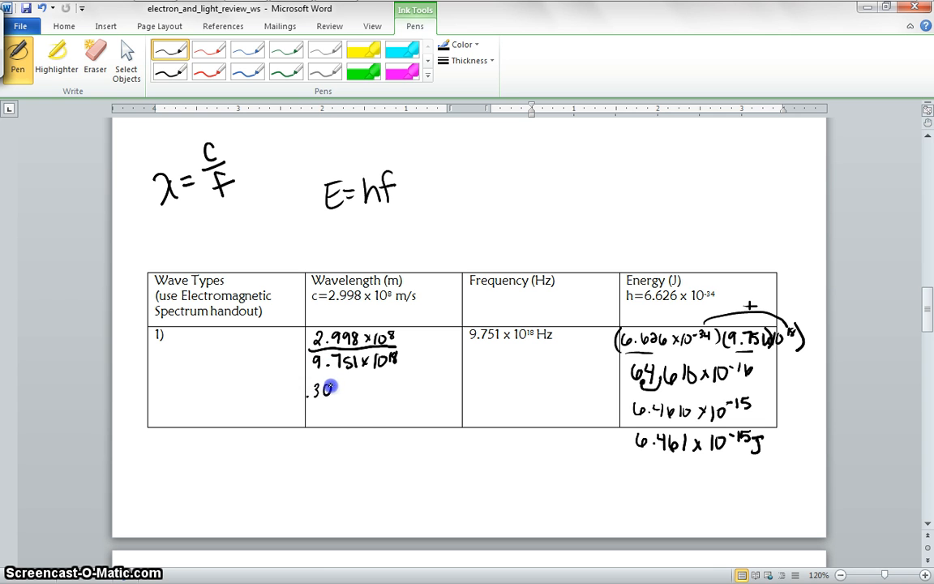
pyautogui.click(333, 388)
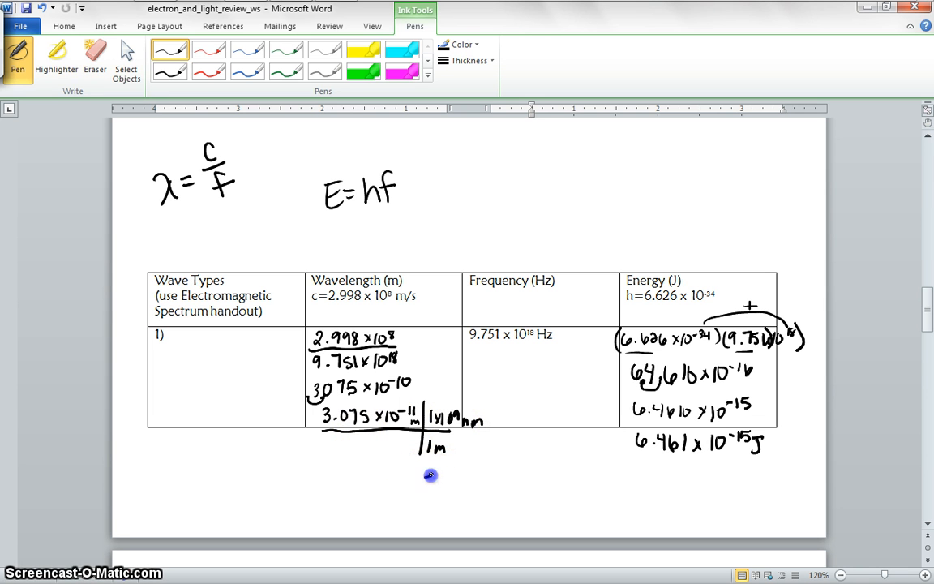
# - Handwrite 'microwave' in row 1's Wave Types cell
pyautogui.click(433, 476)
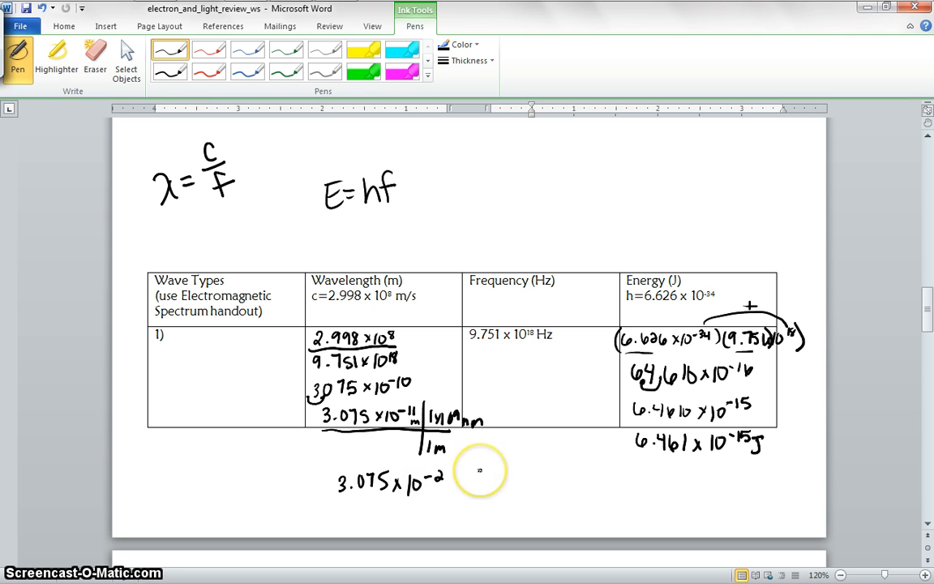
pyautogui.moveTo(164, 375)
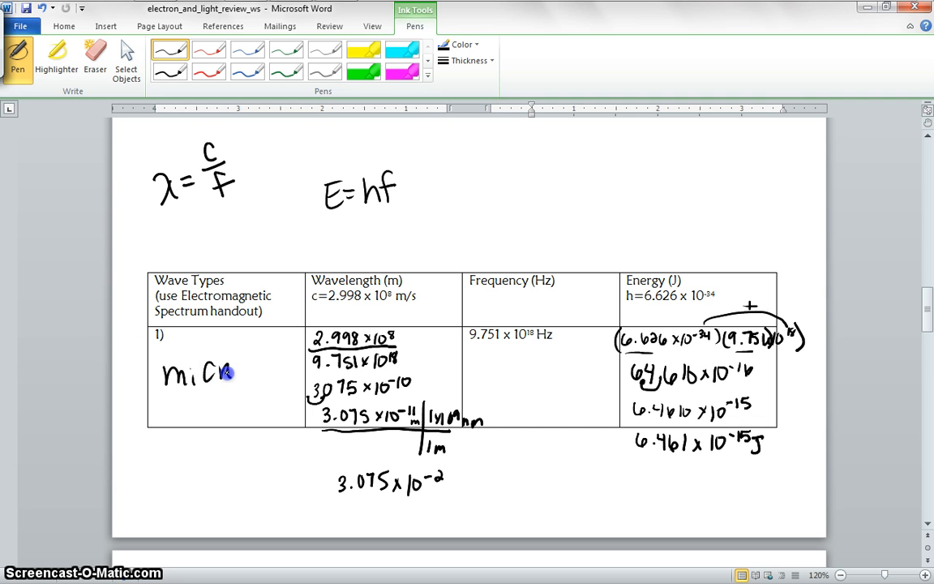
pyautogui.moveTo(236, 371); pyautogui.dragTo(287, 373)
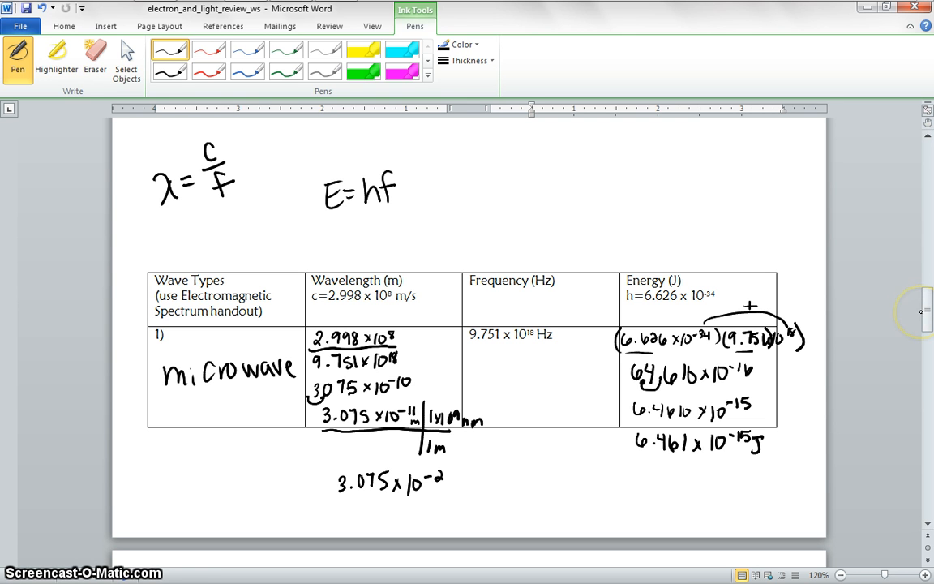
pyautogui.moveTo(920, 313)
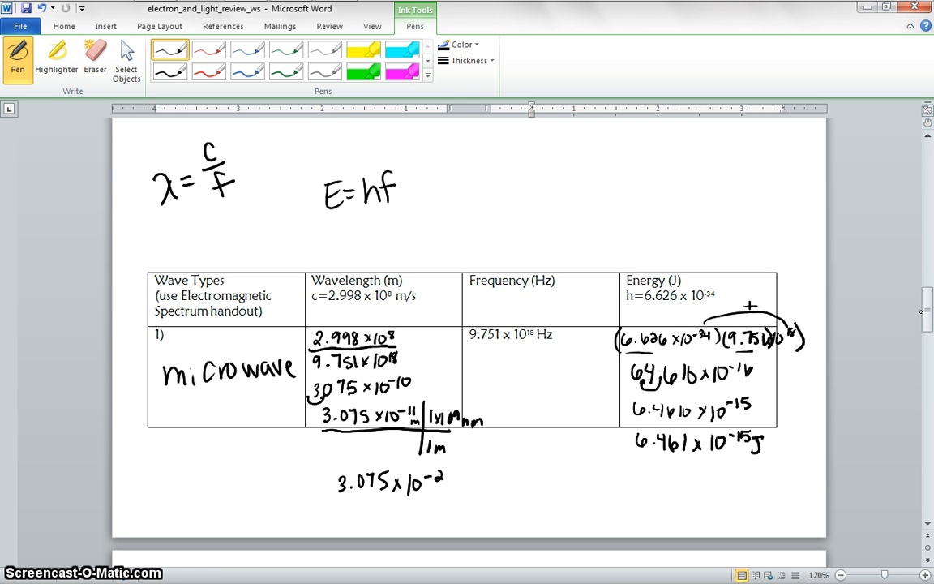
pyautogui.moveTo(915, 316)
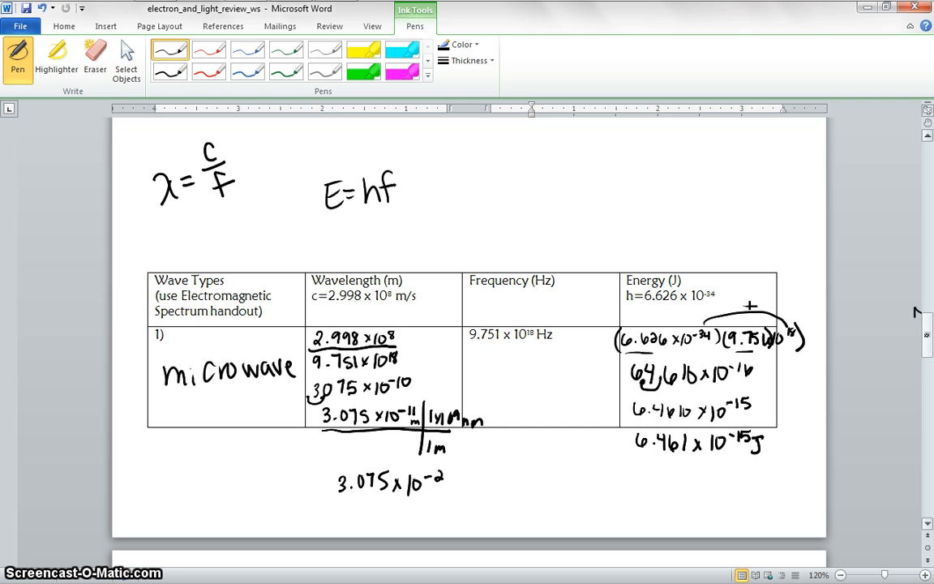
# - Divide 2.61×10^-19 by 6.626×10^-34 in row 2, rounding to 3.94×10^14 Hz
pyautogui.scroll(-3)
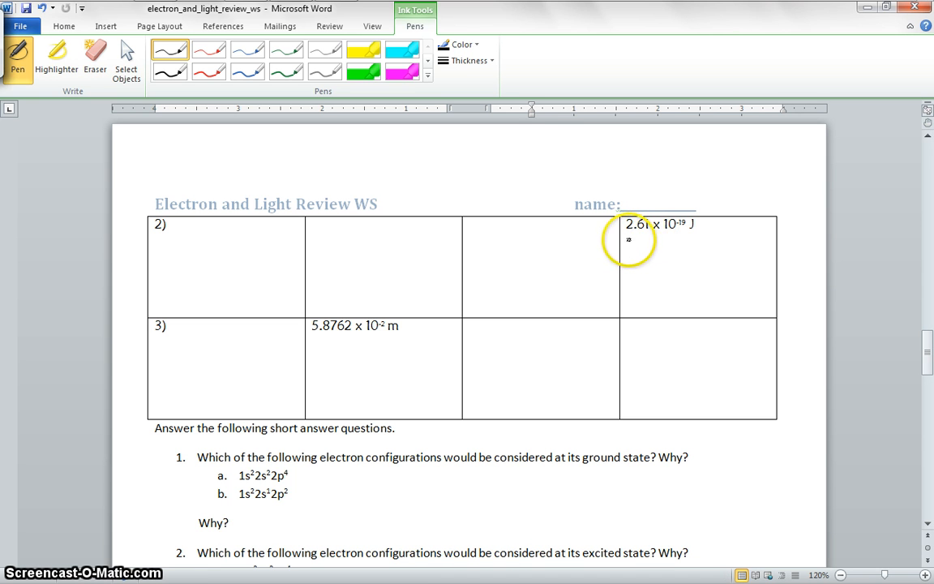
pyautogui.moveTo(582, 155)
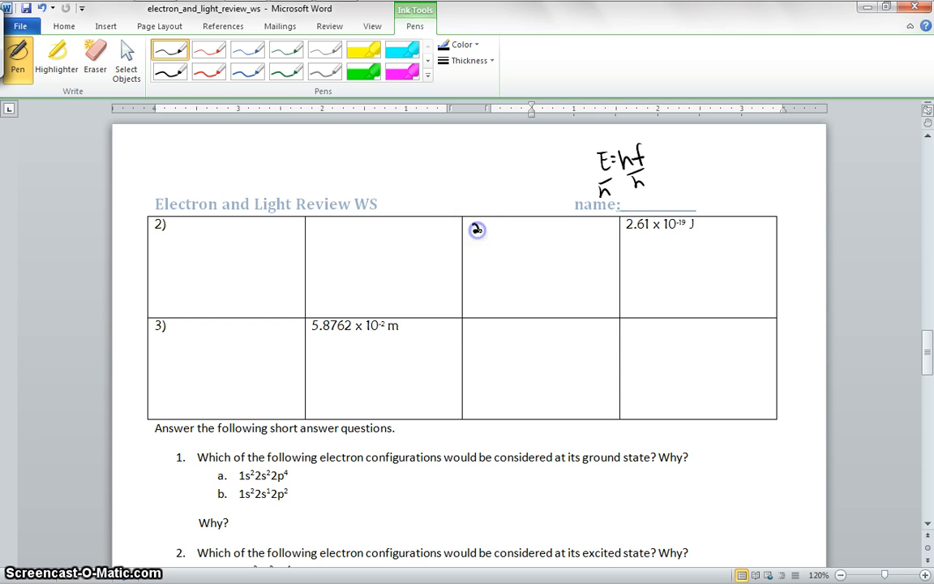
pyautogui.moveTo(474, 230); pyautogui.dragTo(519, 231)
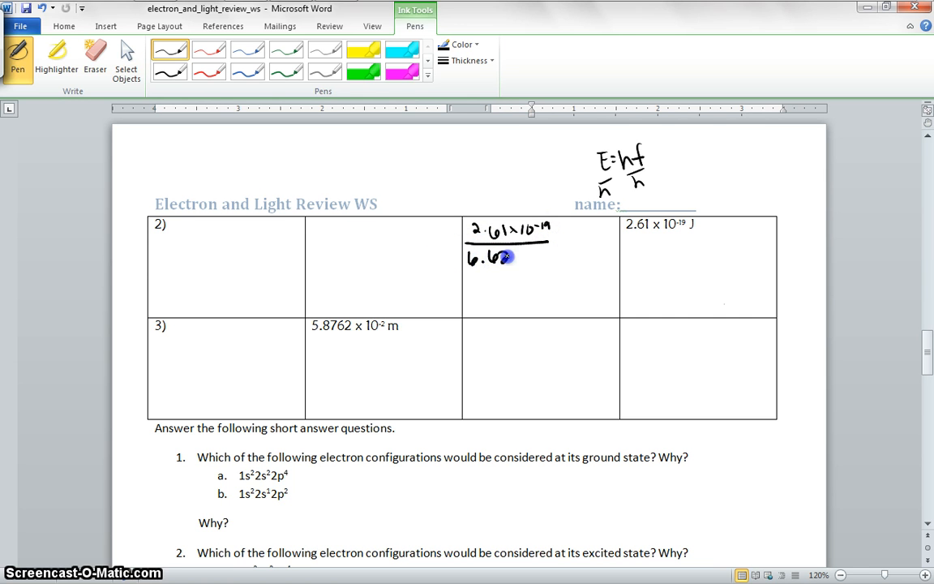
pyautogui.moveTo(517, 258); pyautogui.dragTo(545, 255)
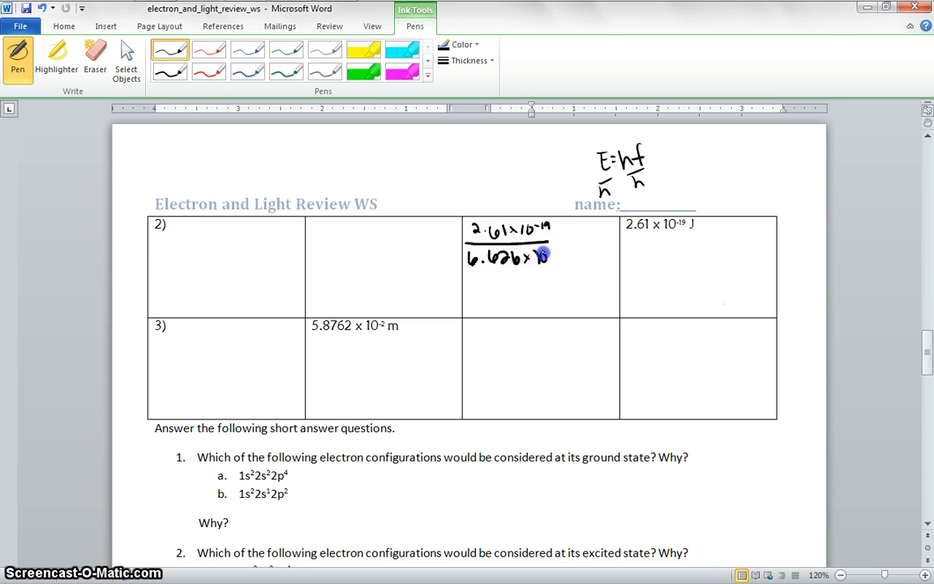
pyautogui.moveTo(543, 255); pyautogui.dragTo(563, 252)
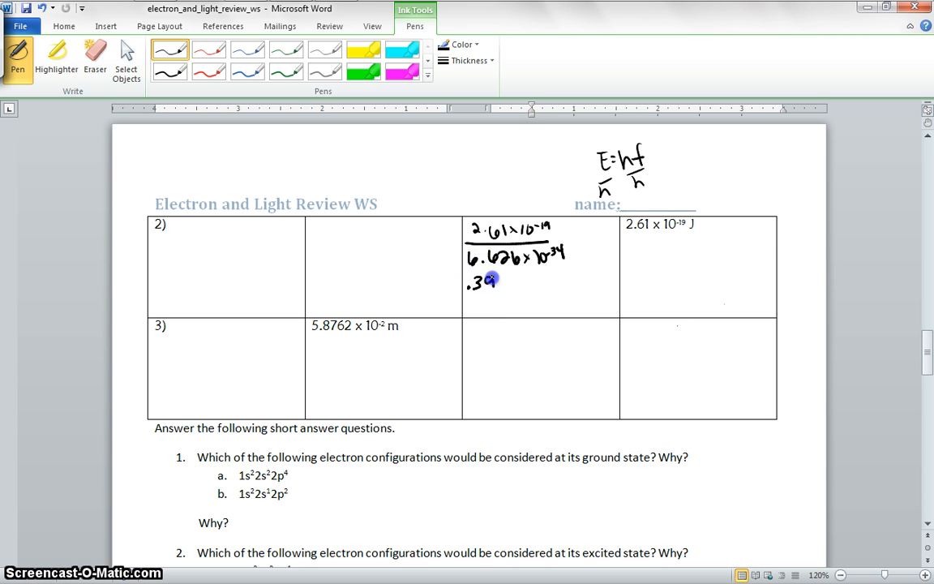
pyautogui.moveTo(487, 282); pyautogui.dragTo(506, 286)
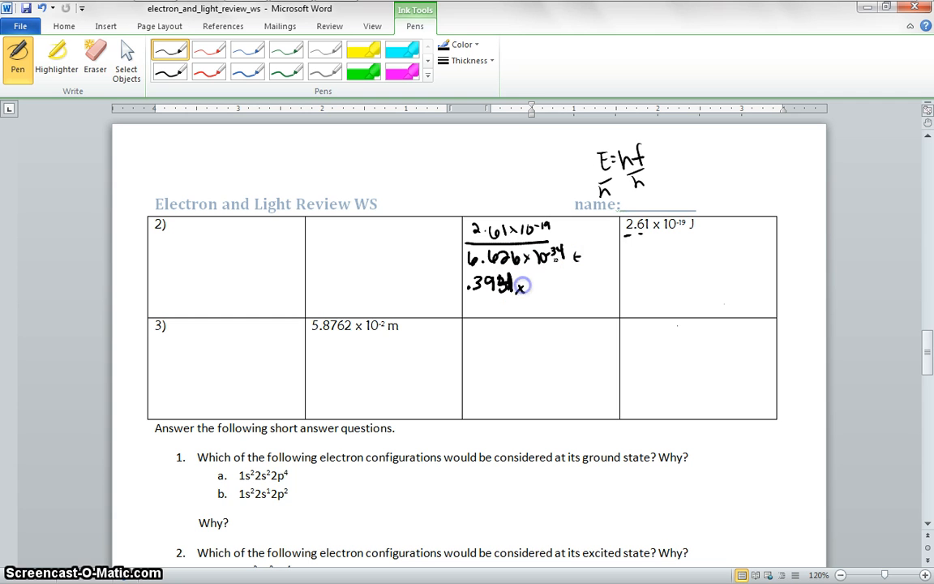
pyautogui.moveTo(519, 286); pyautogui.dragTo(545, 285)
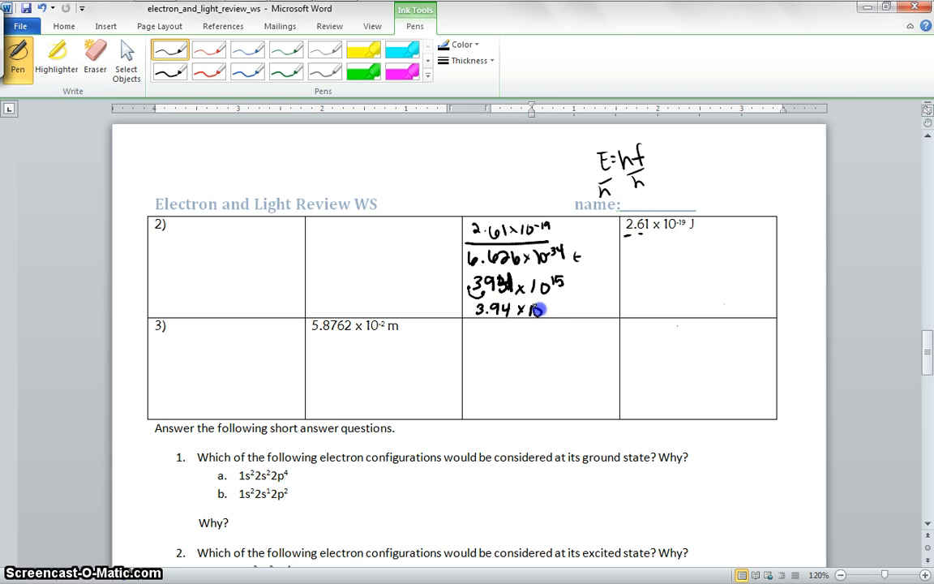
pyautogui.moveTo(539, 309); pyautogui.dragTo(558, 304)
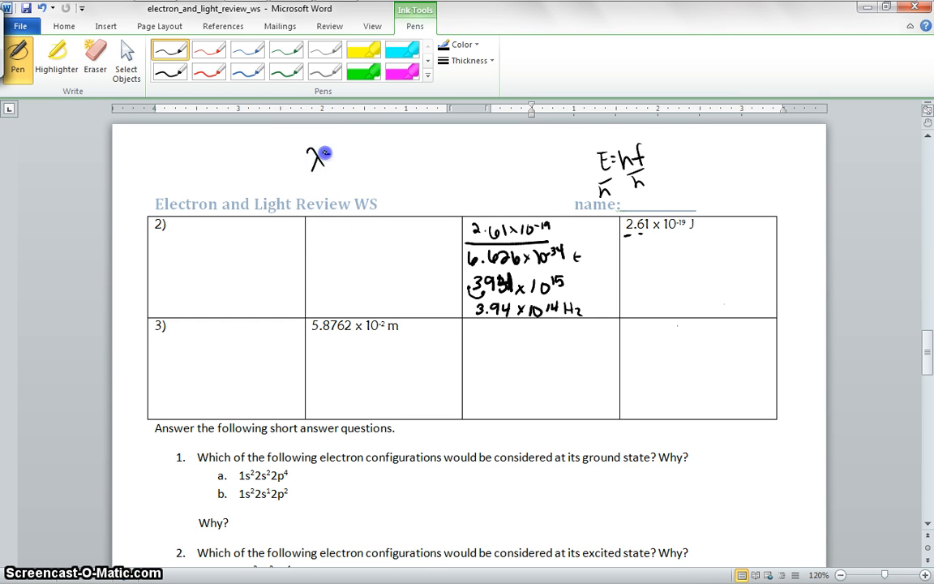
# - Ink λ = c/f at the top and row 2's wavelength, 2.998×10^8 over 3.94×10^14 = 7.61
pyautogui.moveTo(316, 158); pyautogui.dragTo(365, 162)
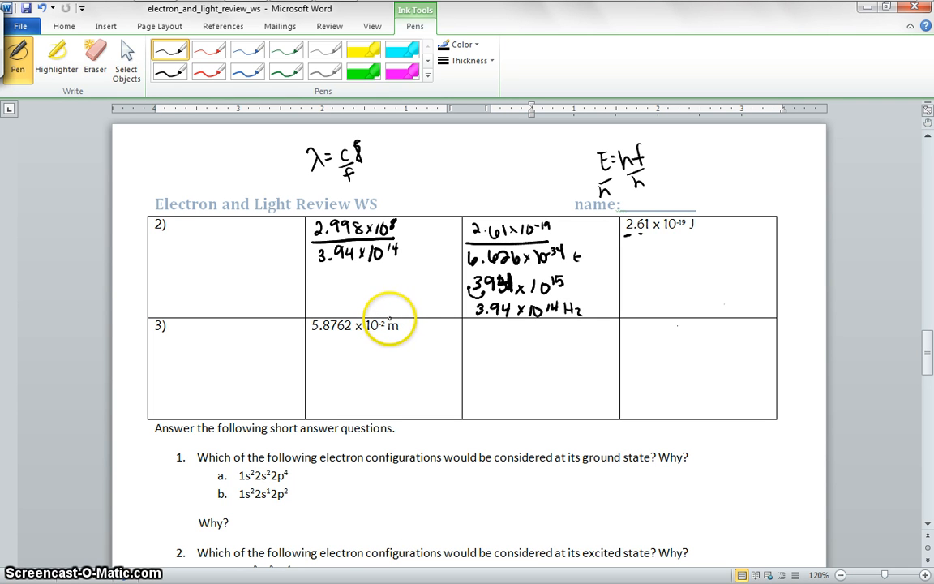
pyautogui.moveTo(387, 318)
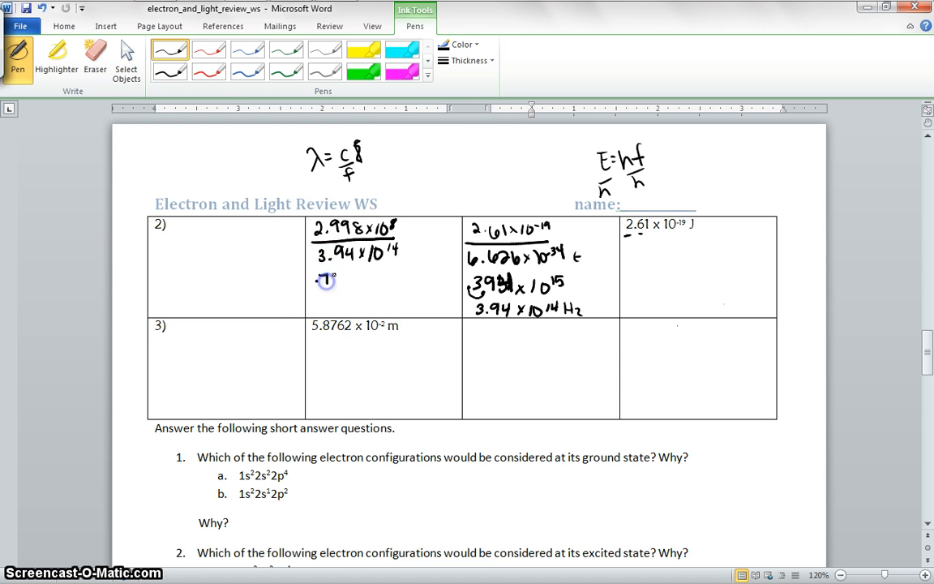
pyautogui.moveTo(325, 280); pyautogui.dragTo(357, 280)
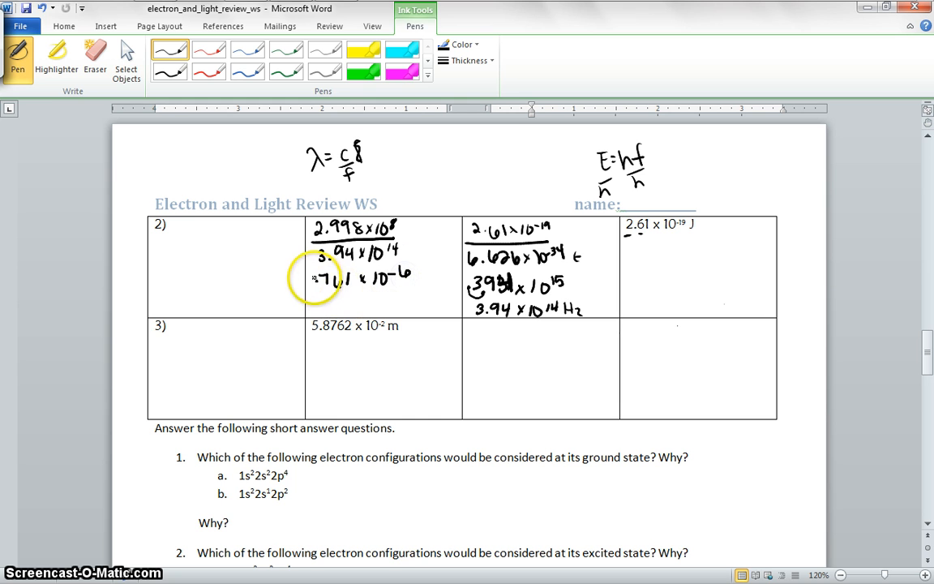
pyautogui.moveTo(403, 279)
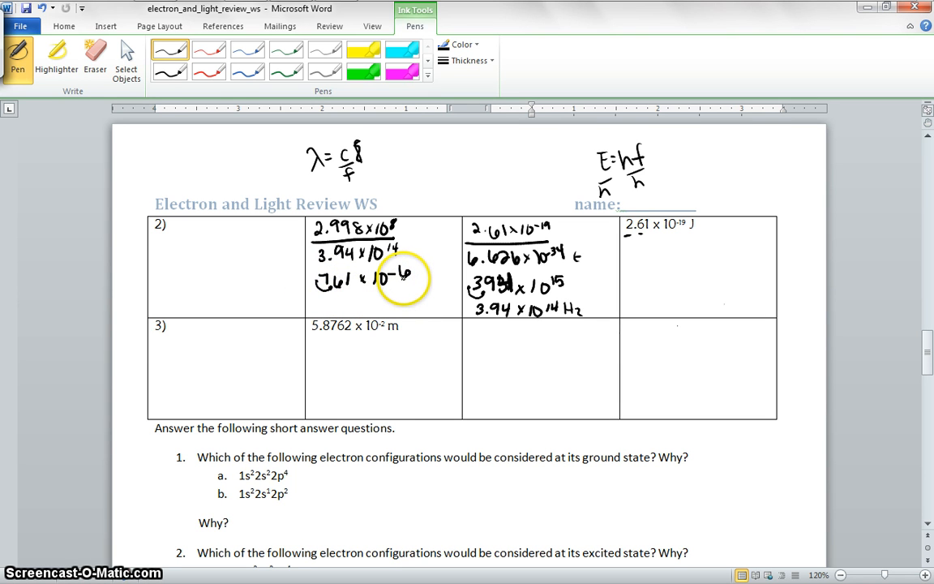
pyautogui.moveTo(320, 302)
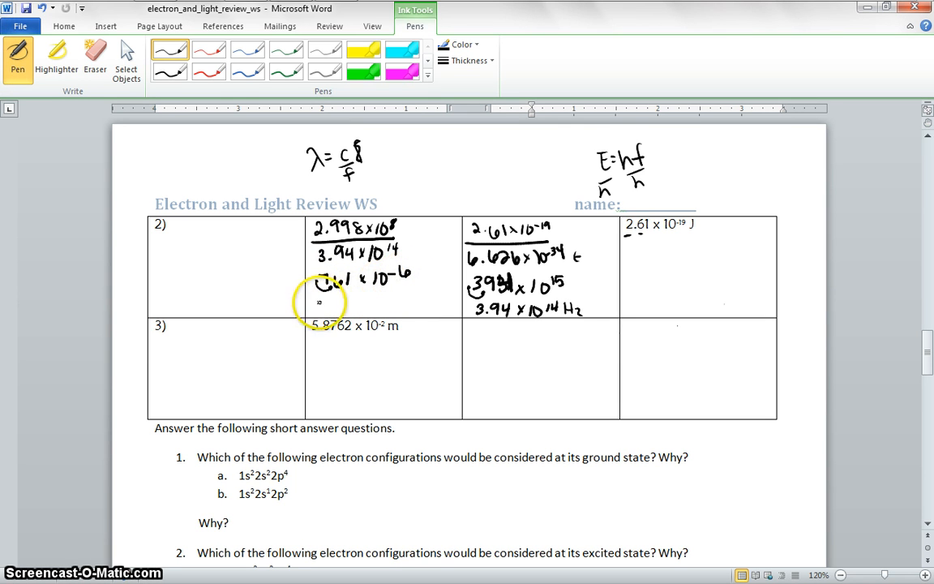
pyautogui.click(324, 304)
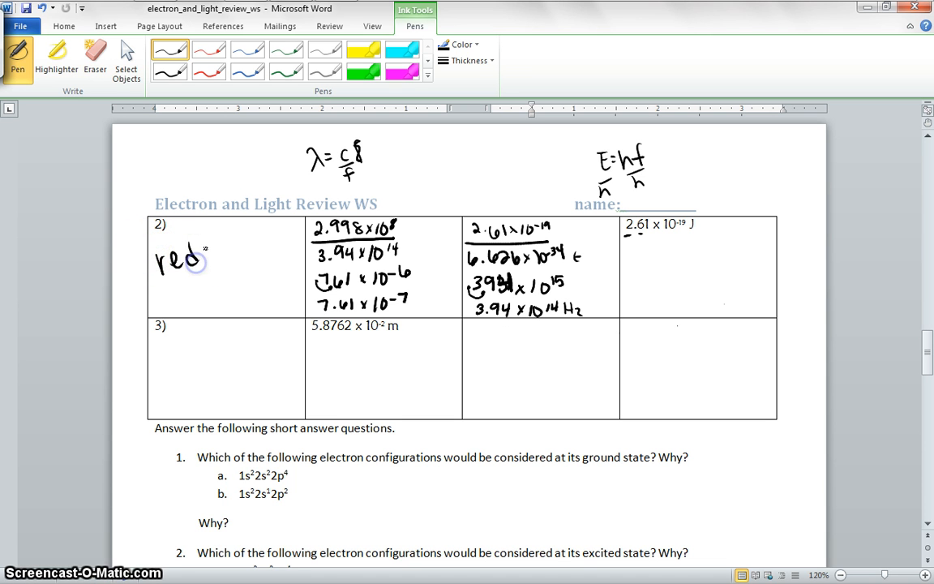
# - Ink 'red color or infrared rays' in row 2's first cell and underline 5.8762×10^-2 m
pyautogui.moveTo(199, 259); pyautogui.dragTo(268, 235)
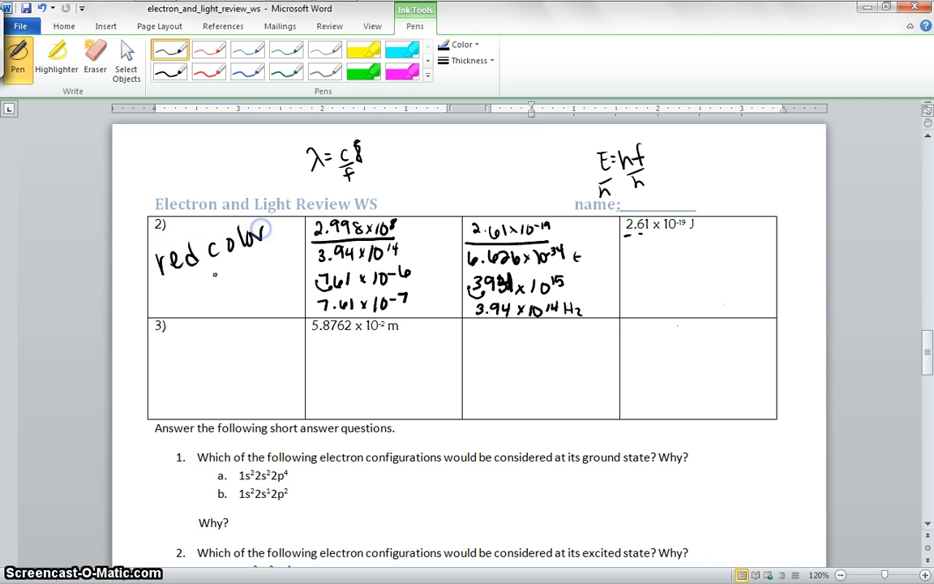
pyautogui.moveTo(219, 263); pyautogui.dragTo(227, 284)
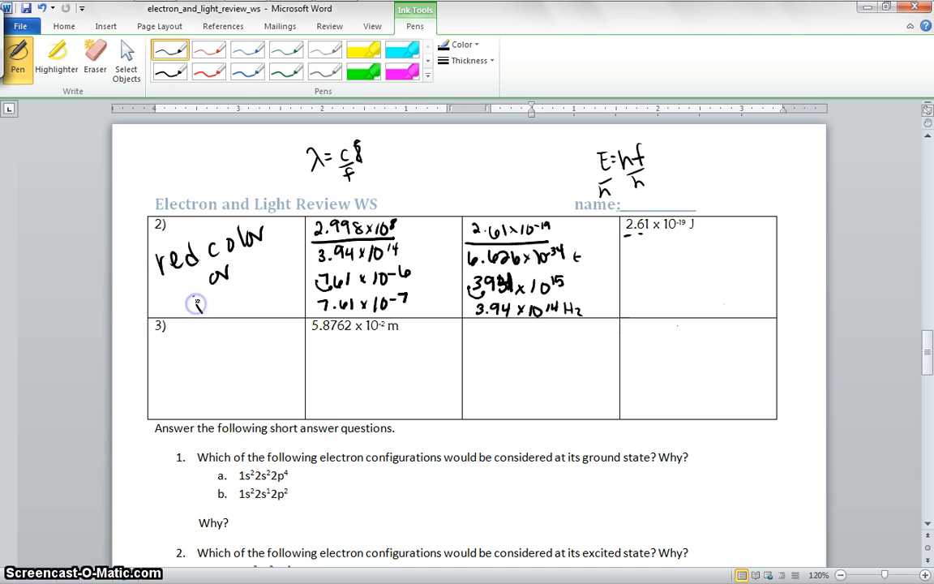
pyautogui.moveTo(197, 304); pyautogui.dragTo(243, 292)
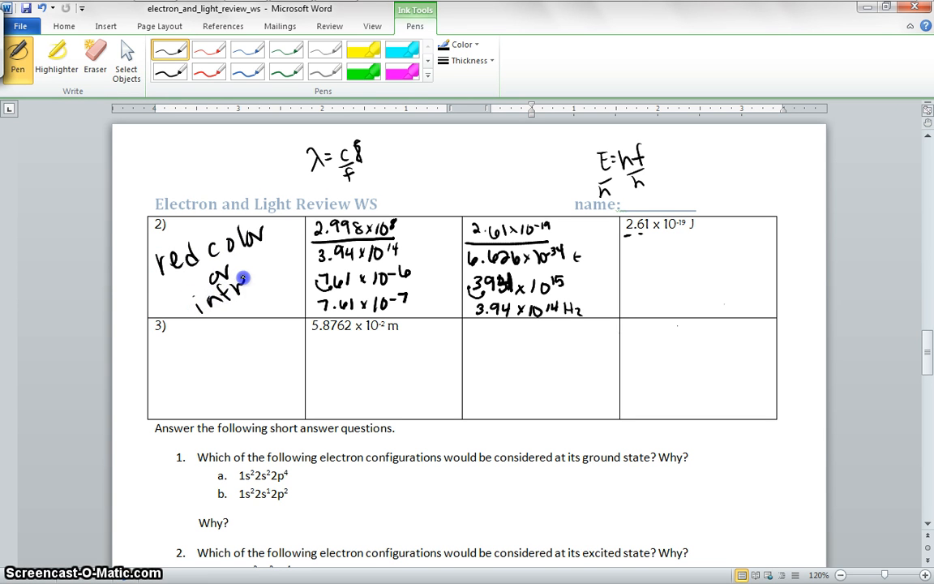
pyautogui.moveTo(236, 288); pyautogui.dragTo(292, 288)
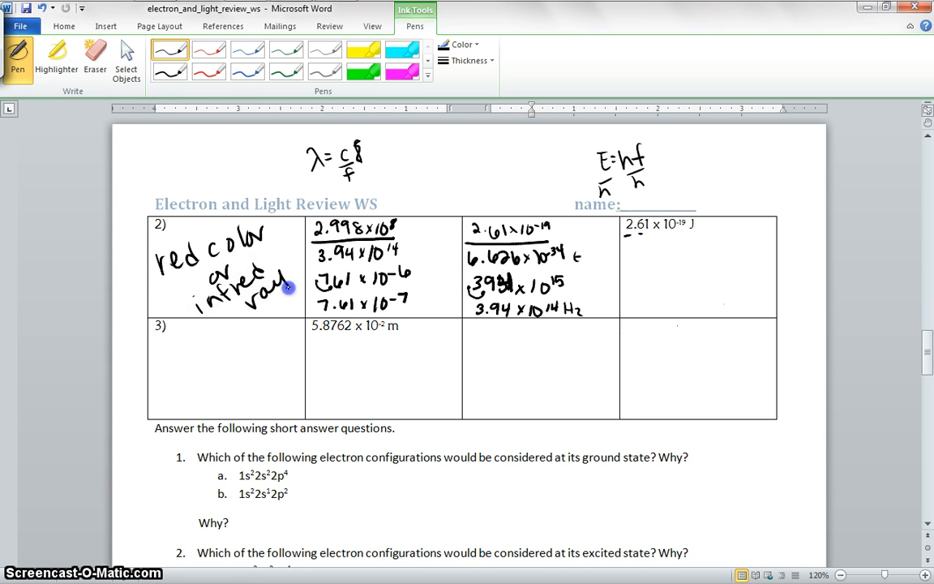
pyautogui.moveTo(292, 264)
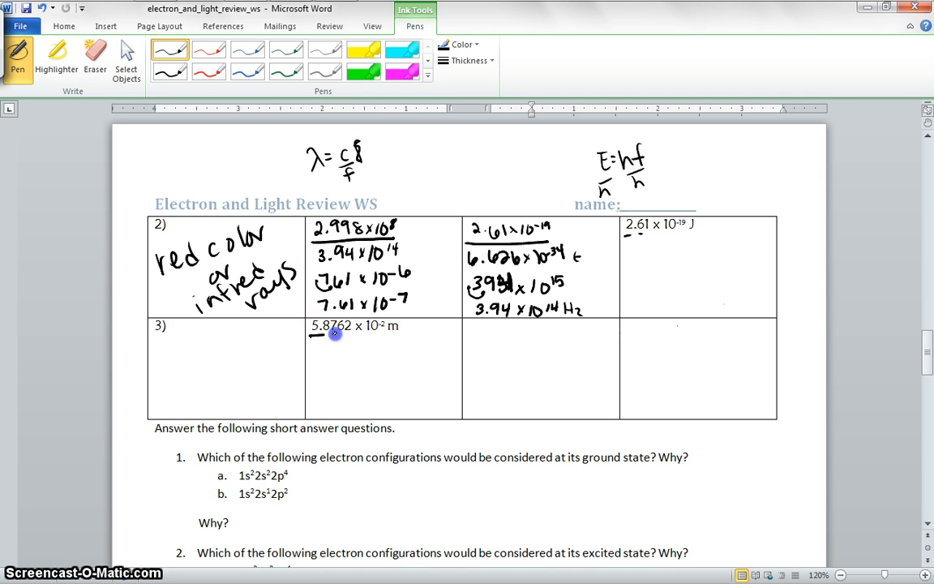
pyautogui.moveTo(312, 334); pyautogui.dragTo(434, 330)
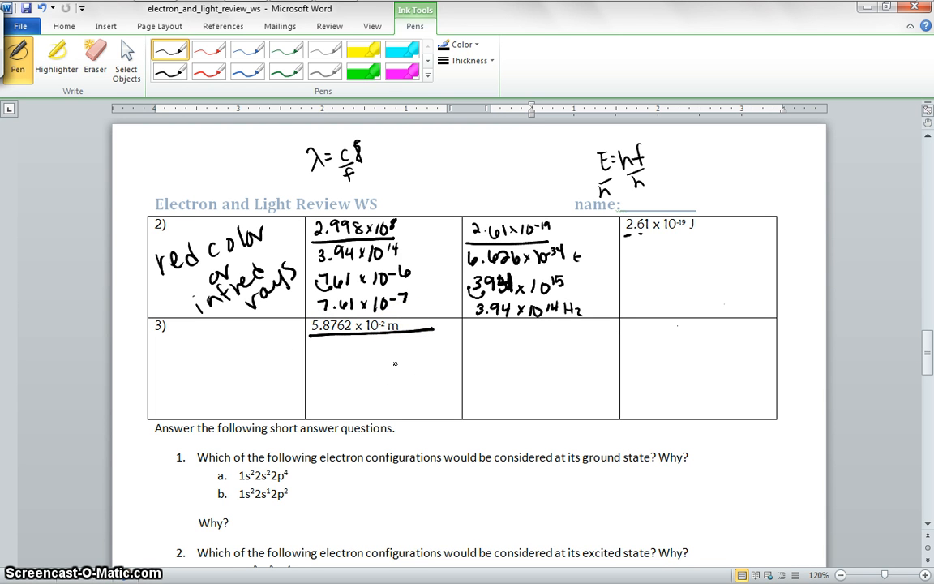
pyautogui.click(95, 57)
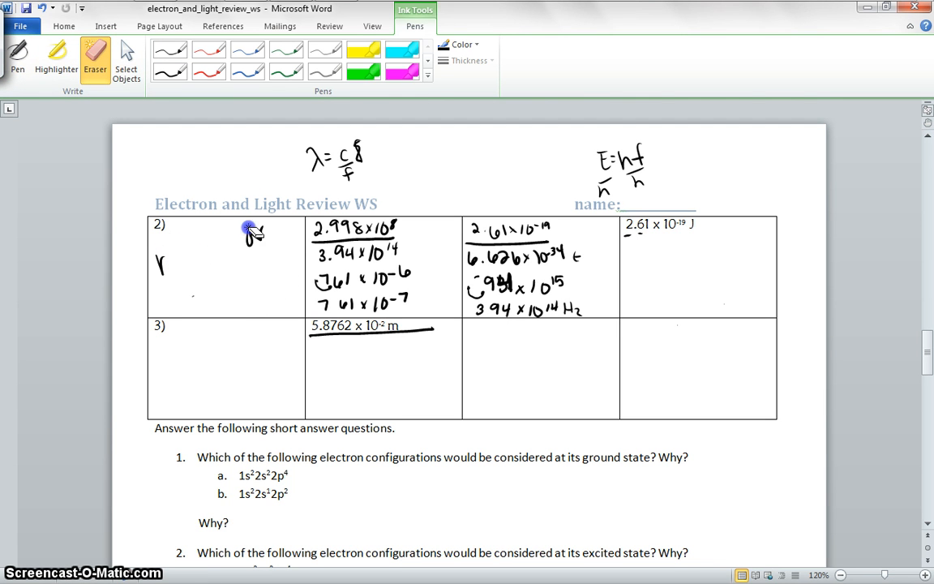
pyautogui.moveTo(162, 227)
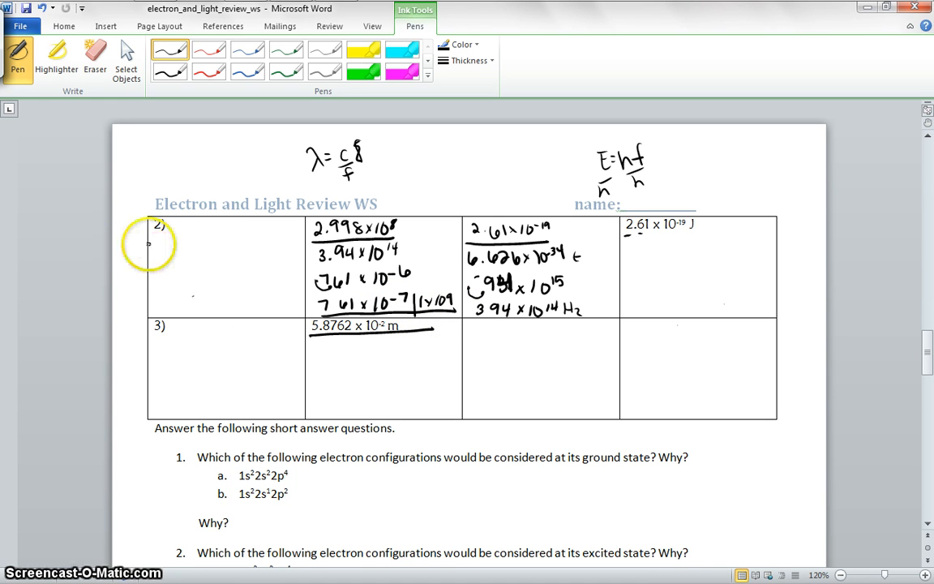
# - Ink 7.61×10^2 nm and 'radio waves' in row 2's wave-type cell
pyautogui.moveTo(166, 251); pyautogui.dragTo(174, 280)
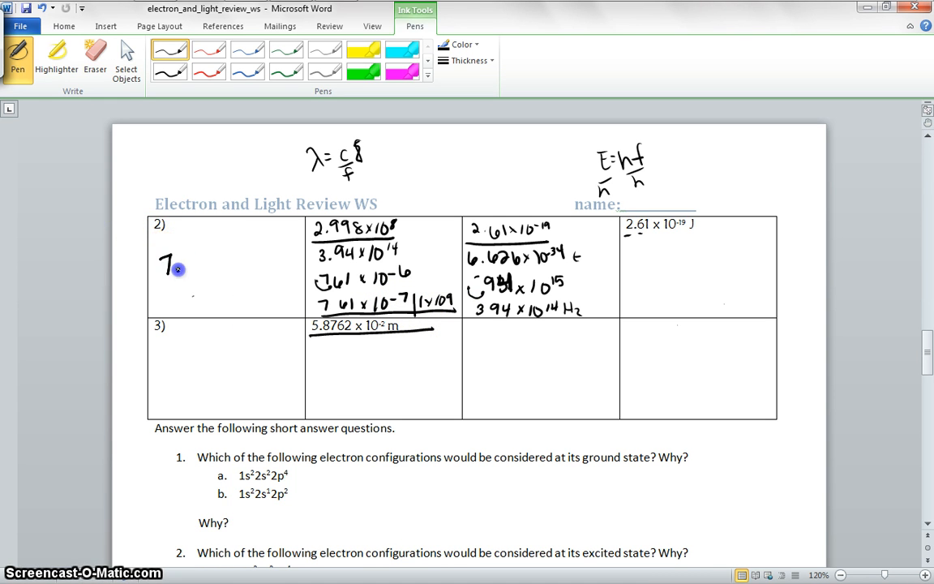
pyautogui.moveTo(179, 260); pyautogui.dragTo(227, 251)
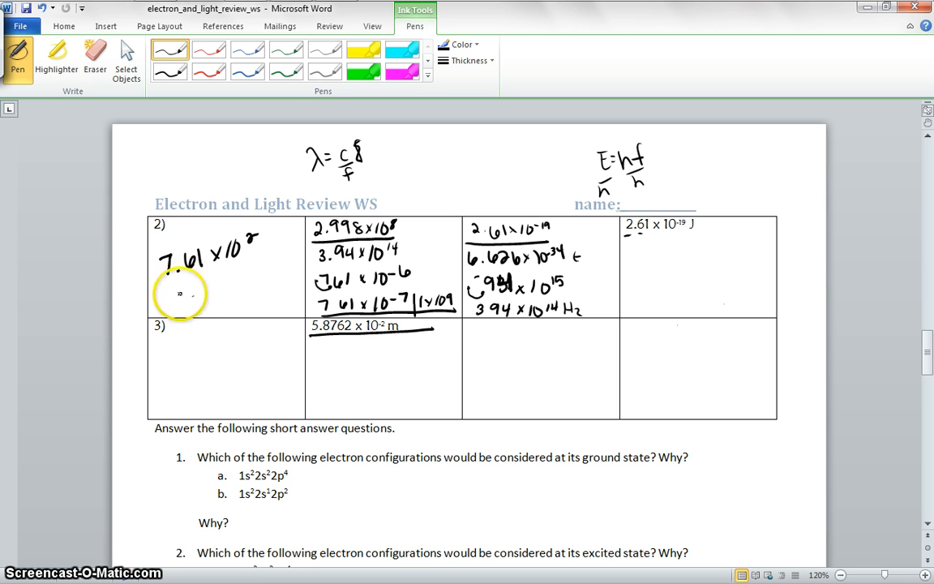
pyautogui.moveTo(174, 284); pyautogui.dragTo(215, 296)
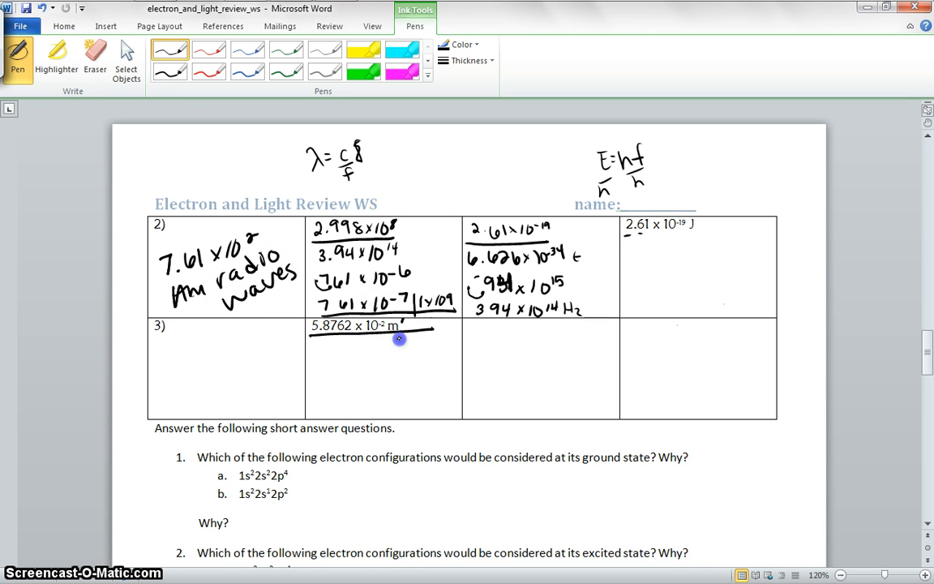
# - Ink the ×10^9 conversion beside 5.8762×10^-2 m and 5.8762×10^7 in row 3's first cell
pyautogui.moveTo(402, 328); pyautogui.dragTo(401, 357)
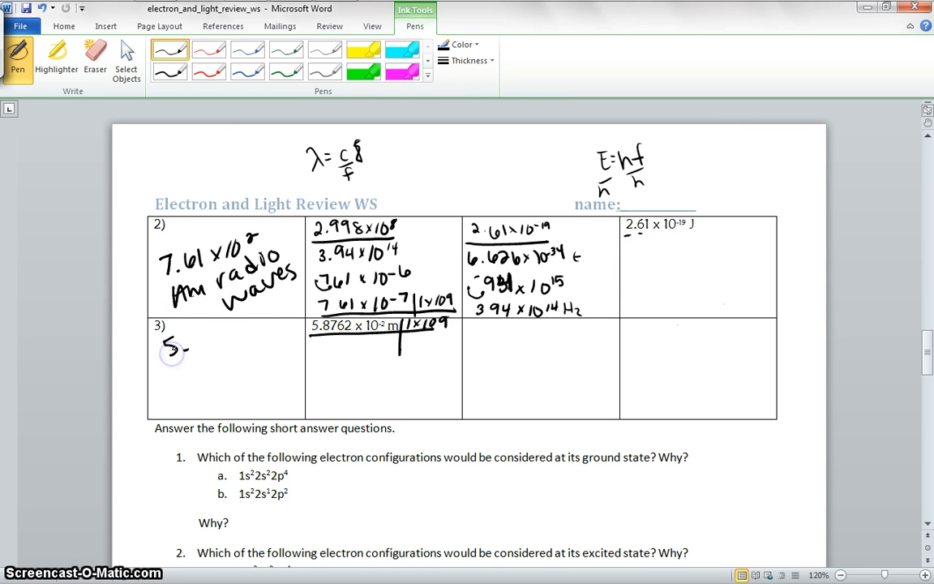
pyautogui.moveTo(179, 345); pyautogui.dragTo(223, 339)
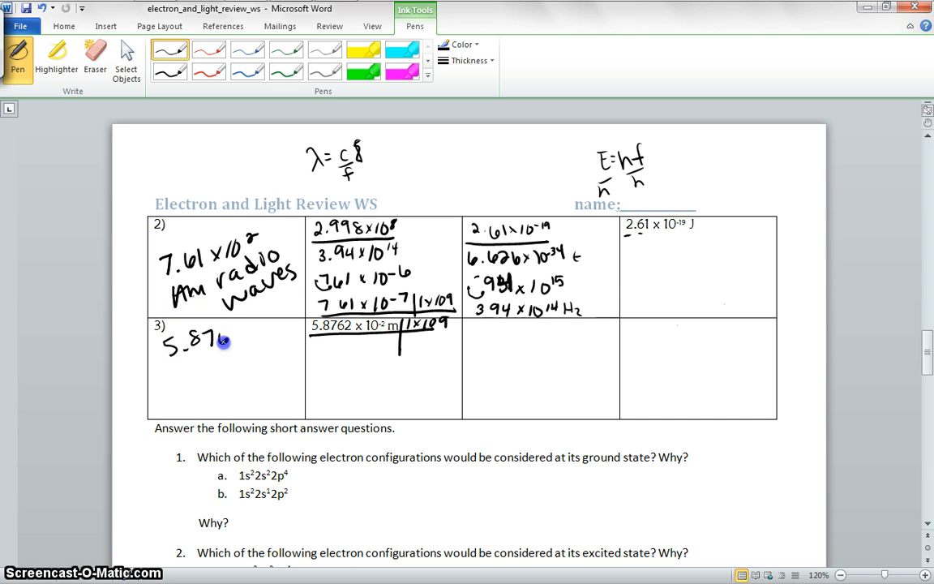
pyautogui.moveTo(227, 337); pyautogui.dragTo(276, 337)
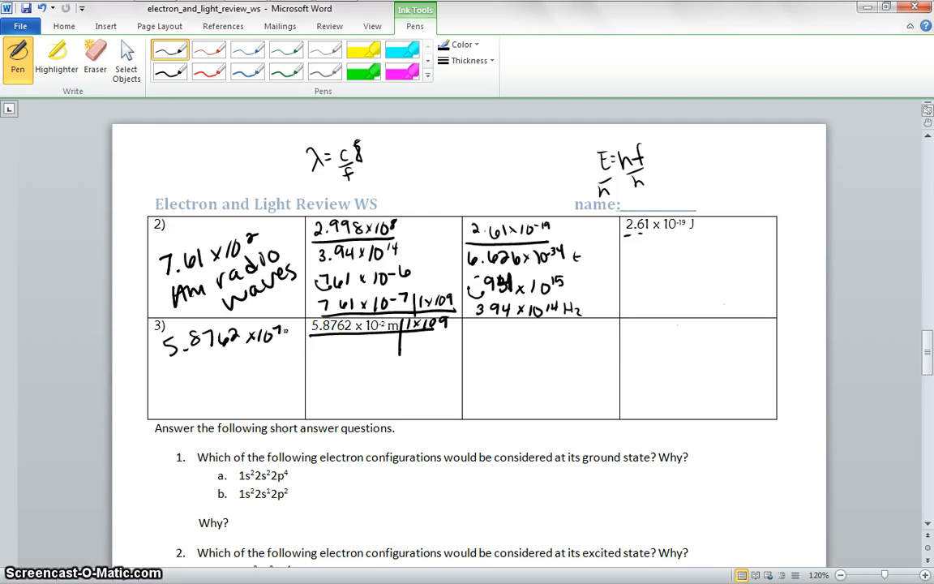
# - Label row 3's region as long radio waves
pyautogui.moveTo(158, 385); pyautogui.dragTo(182, 390)
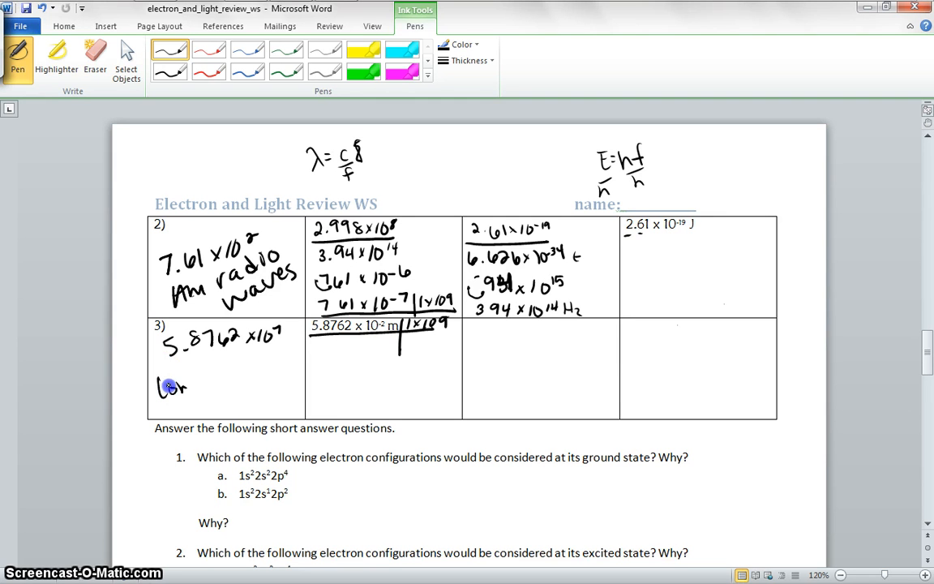
pyautogui.moveTo(170, 387); pyautogui.dragTo(235, 381)
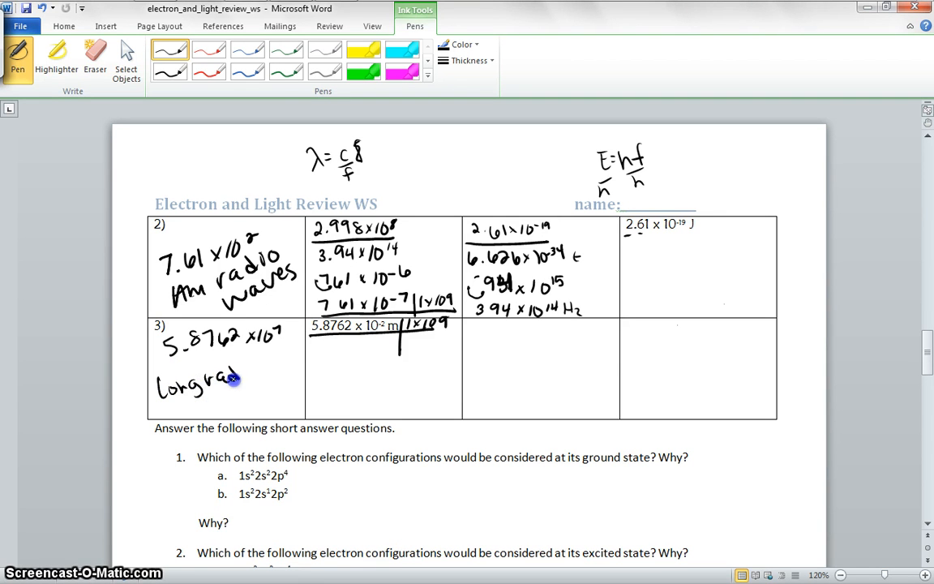
pyautogui.moveTo(236, 377); pyautogui.dragTo(243, 397)
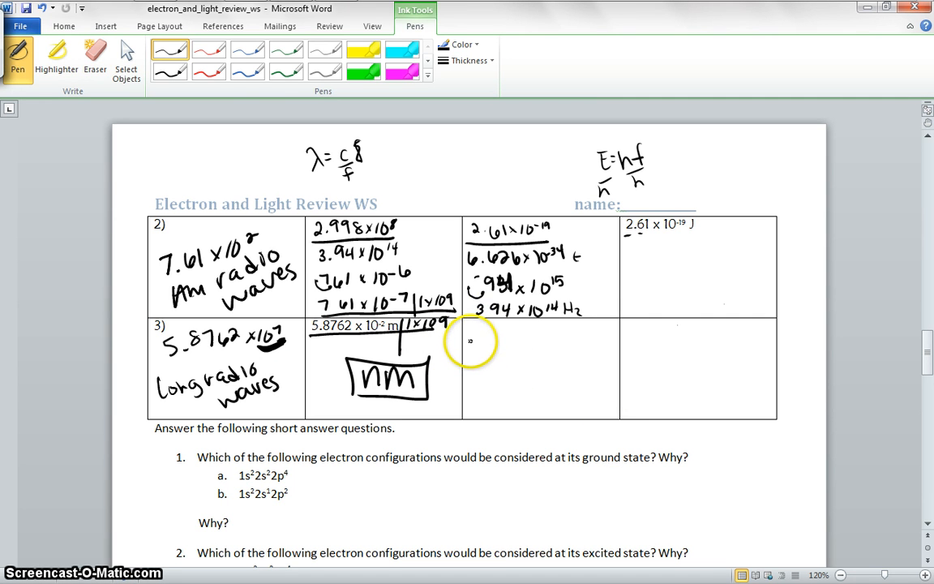
pyautogui.moveTo(370, 167)
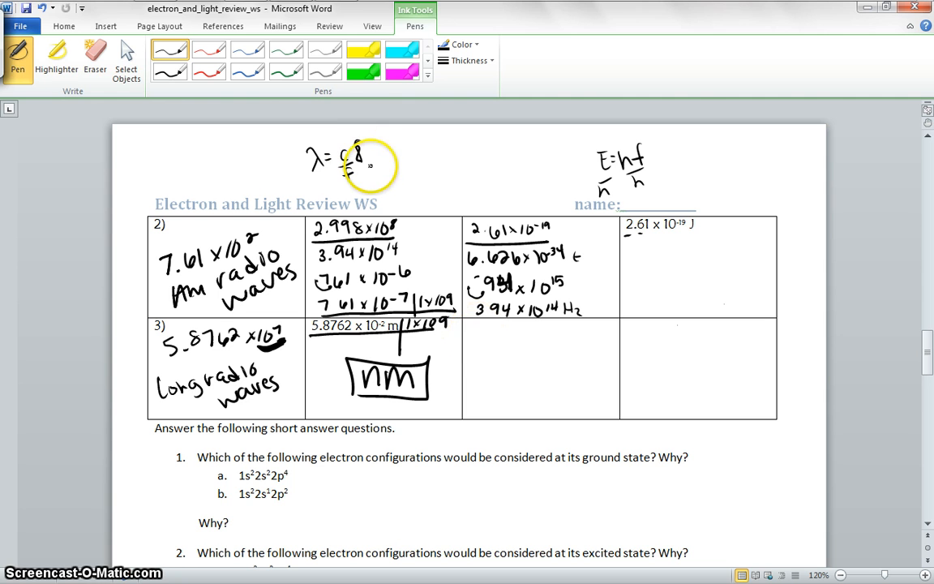